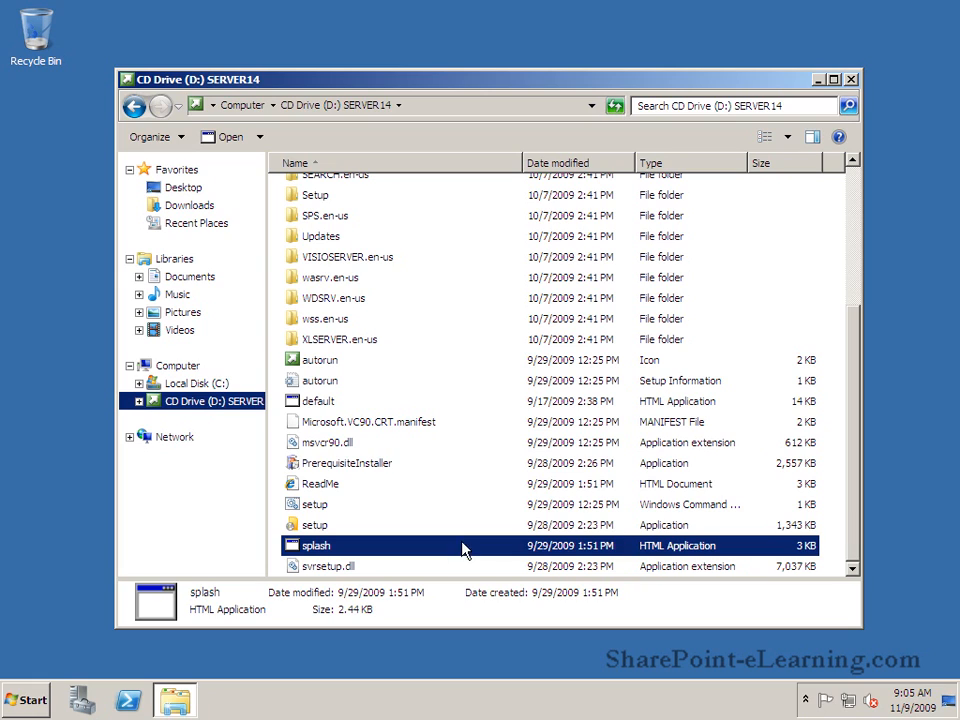
# Double-click splash on the SERVER14 disc to open the SharePoint Server 2010 start screen
pyautogui.doubleClick(315, 545)
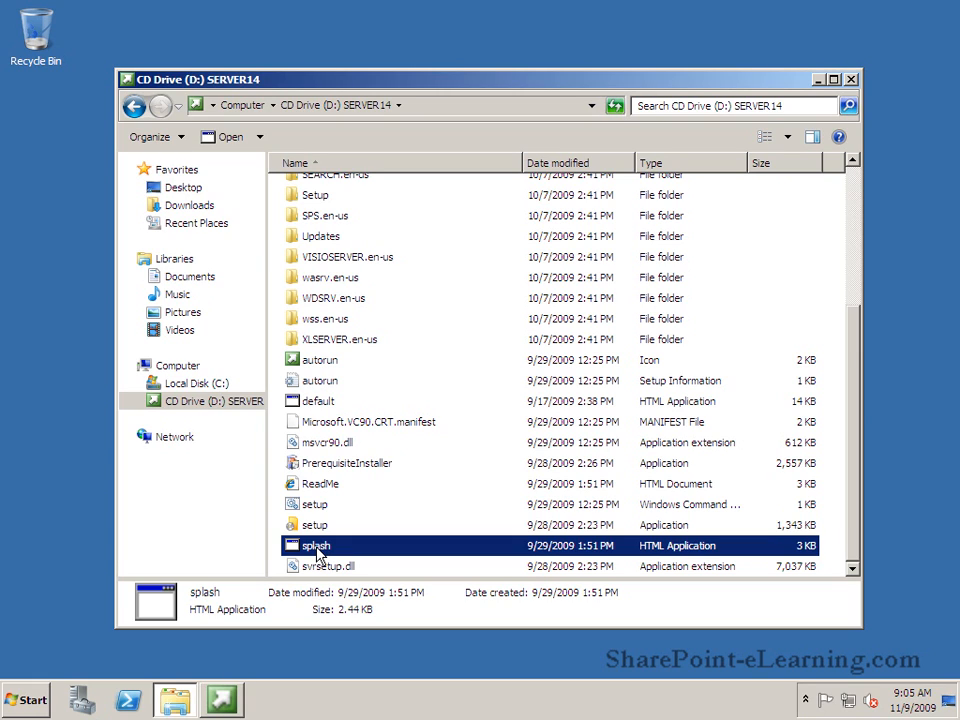
pyautogui.doubleClick(314, 545)
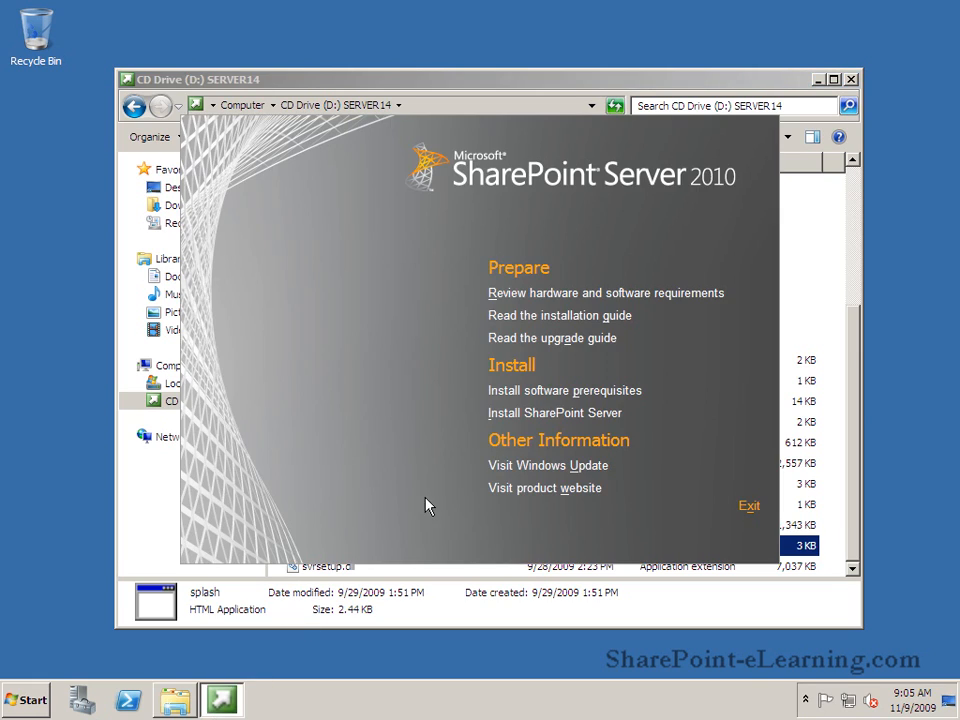
pyautogui.moveTo(655, 300)
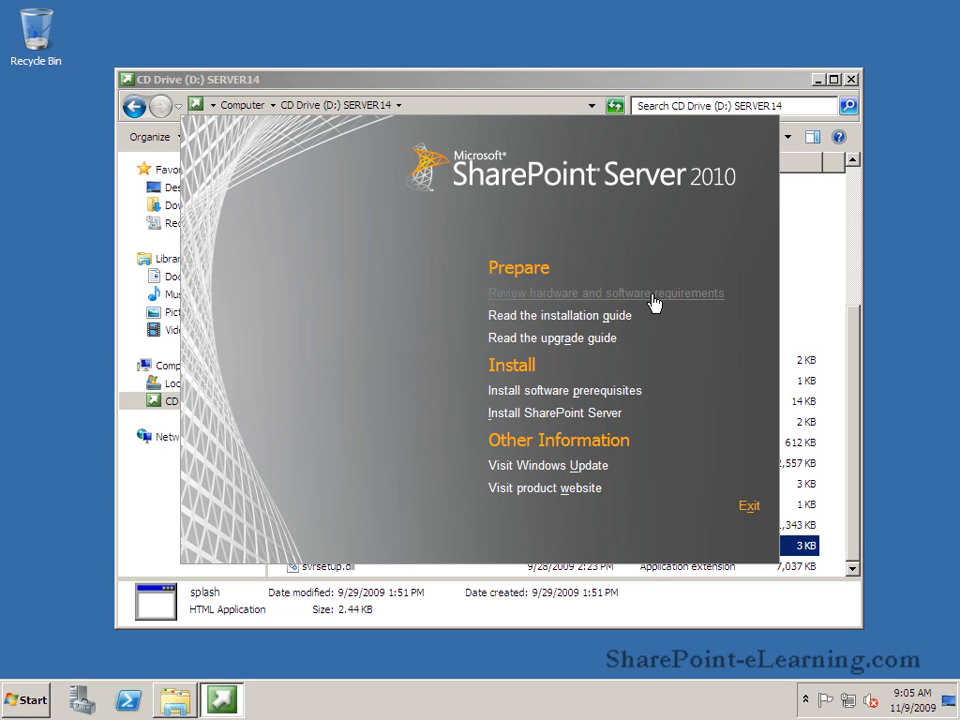
pyautogui.moveTo(565, 390)
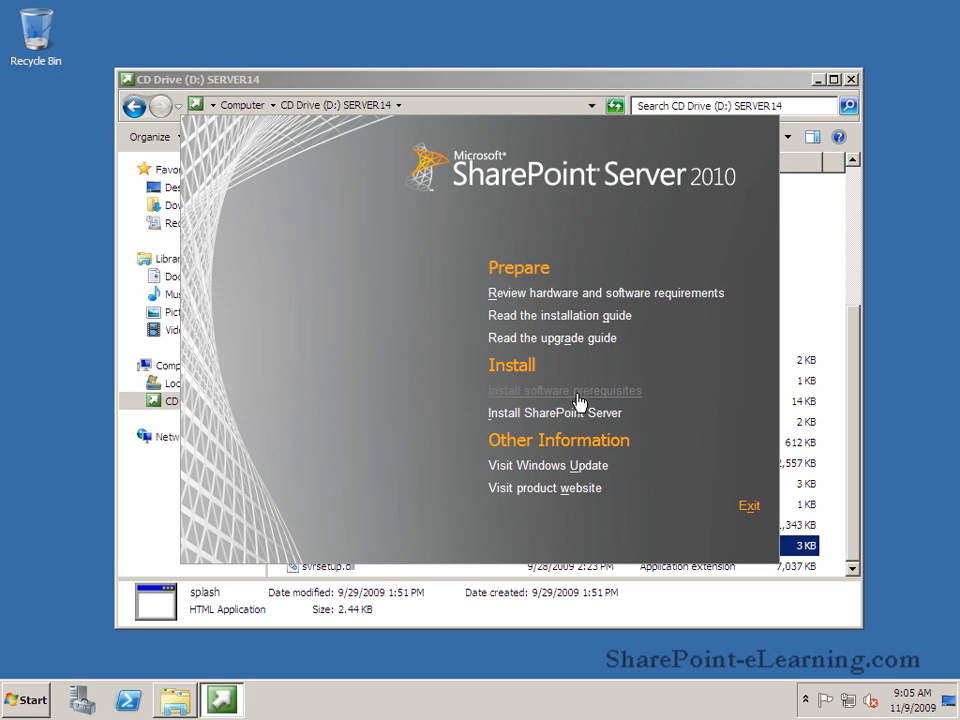
# Run Install software prerequisites, accept the license terms, and install all prerequisites
pyautogui.click(565, 390)
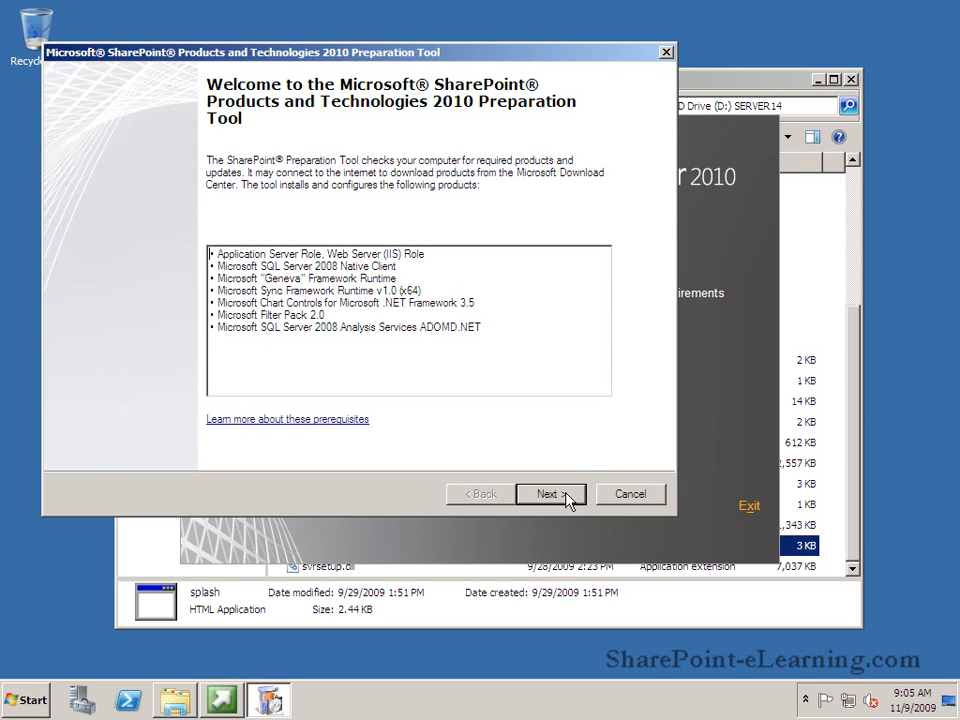
pyautogui.click(550, 493)
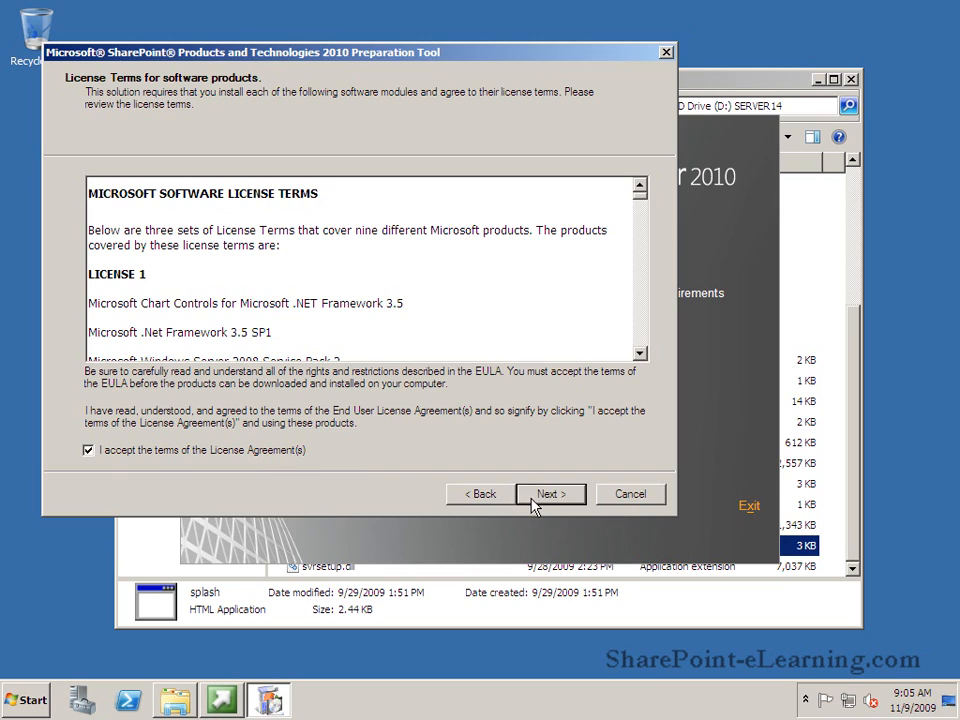
pyautogui.click(550, 493)
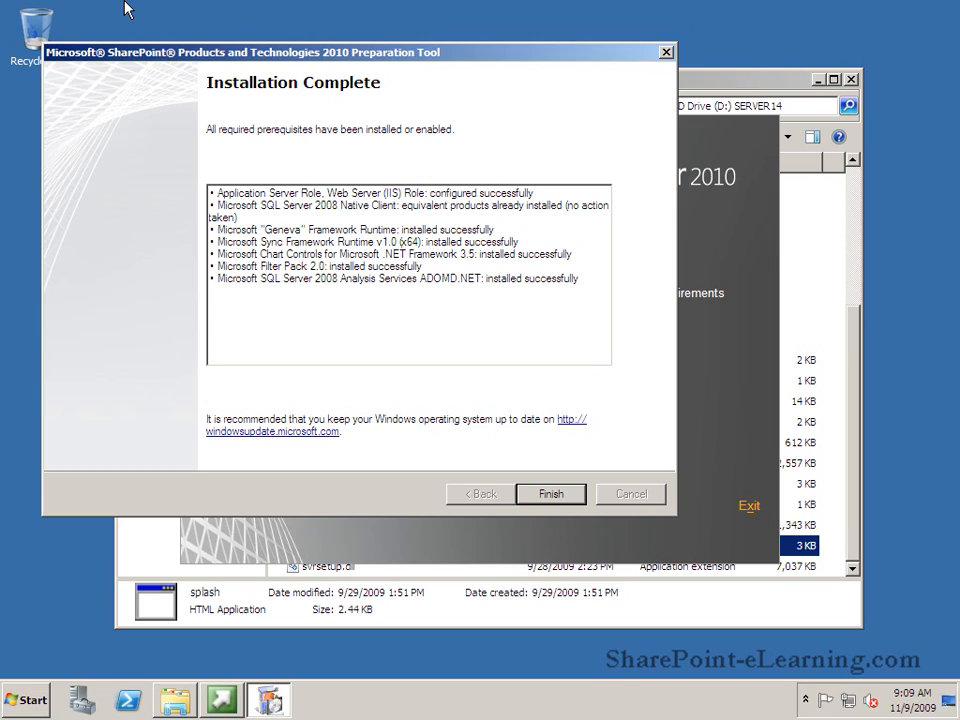
pyautogui.moveTo(584, 461)
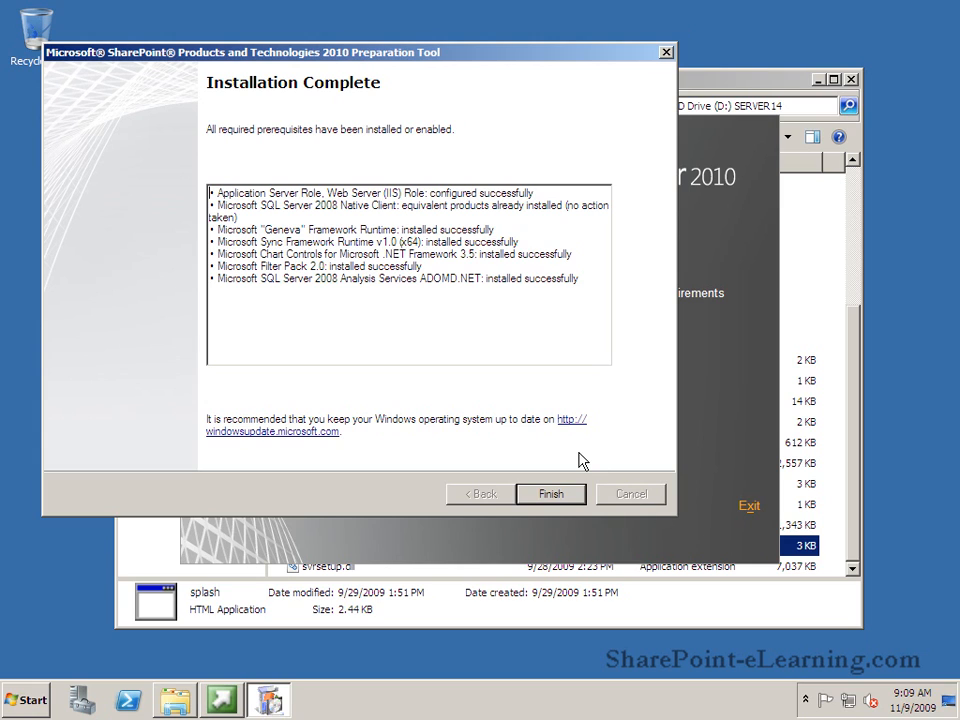
# Close the Preparation Tool, start Install SharePoint Server, pass the product key, accept the license terms
pyautogui.click(550, 493)
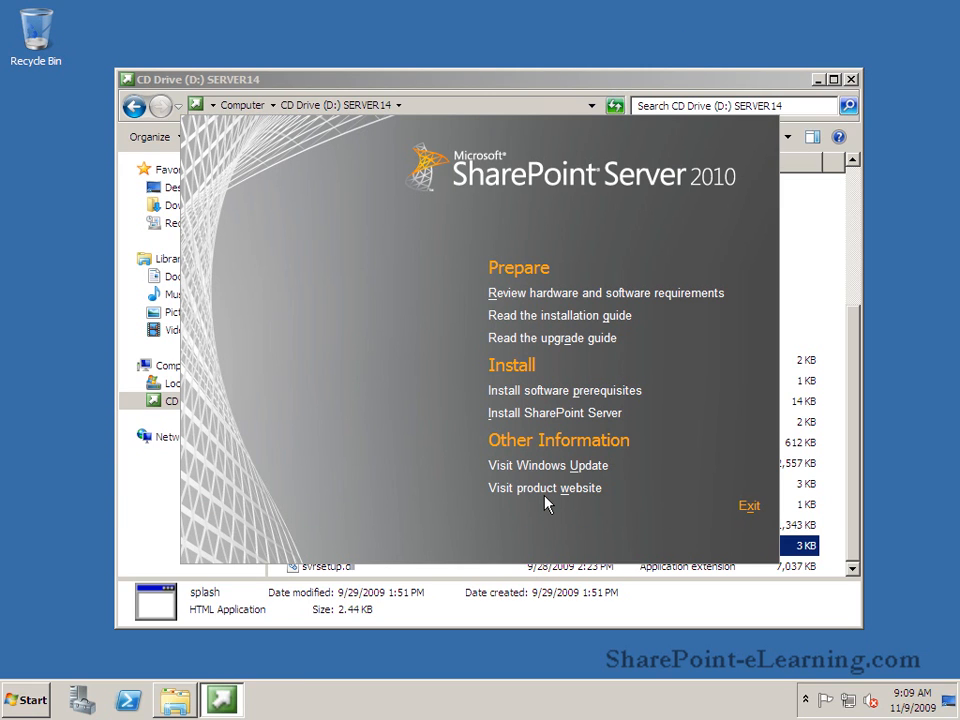
pyautogui.moveTo(567, 432)
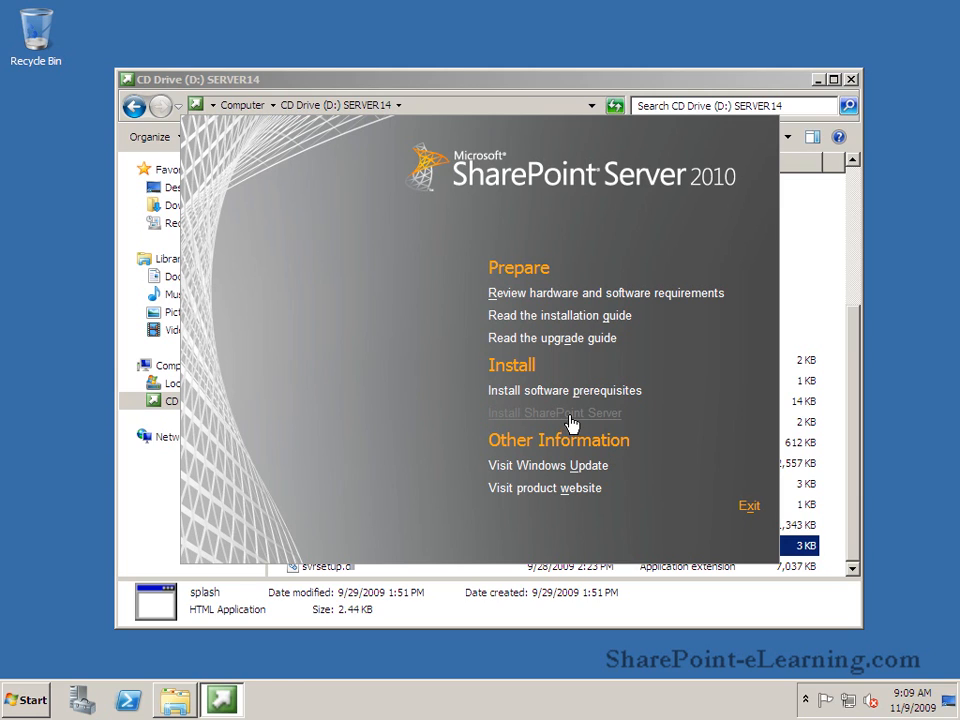
pyautogui.click(554, 412)
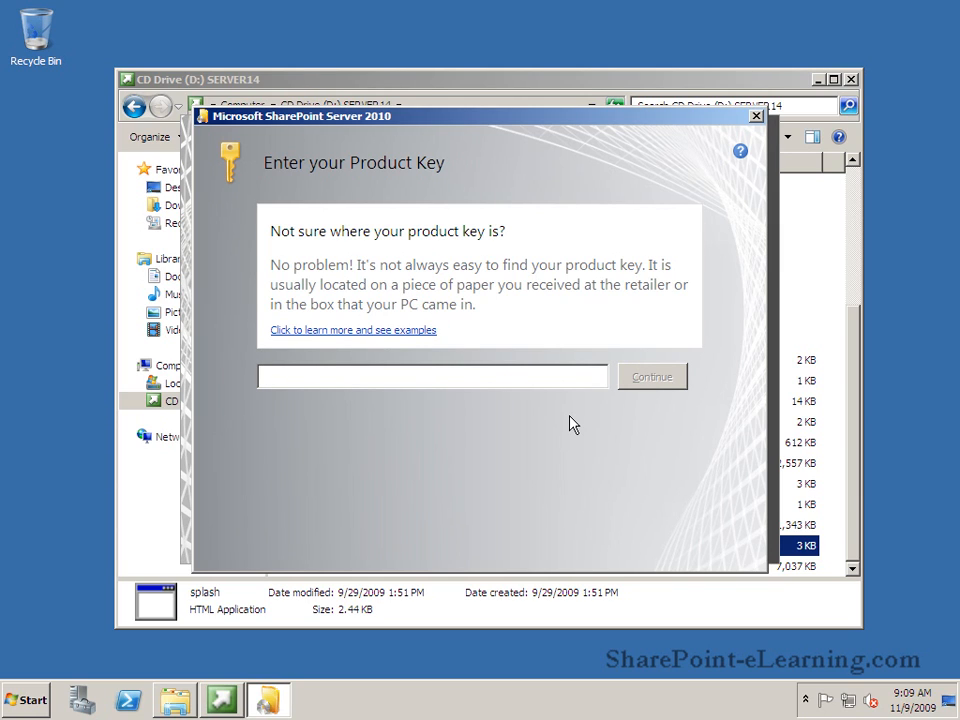
pyautogui.click(651, 376)
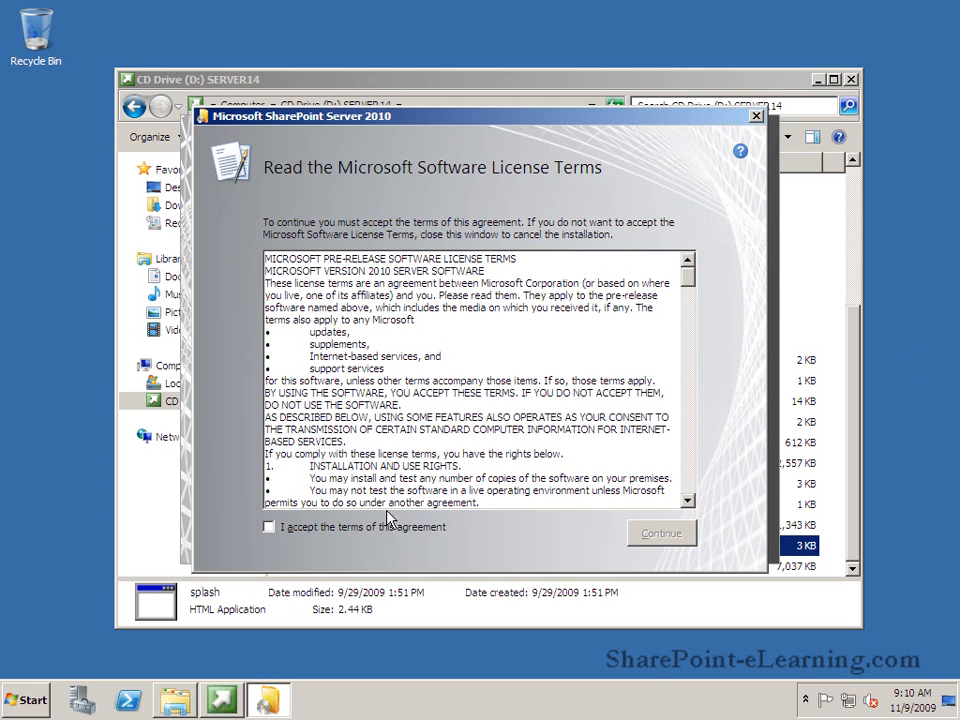
pyautogui.click(268, 527)
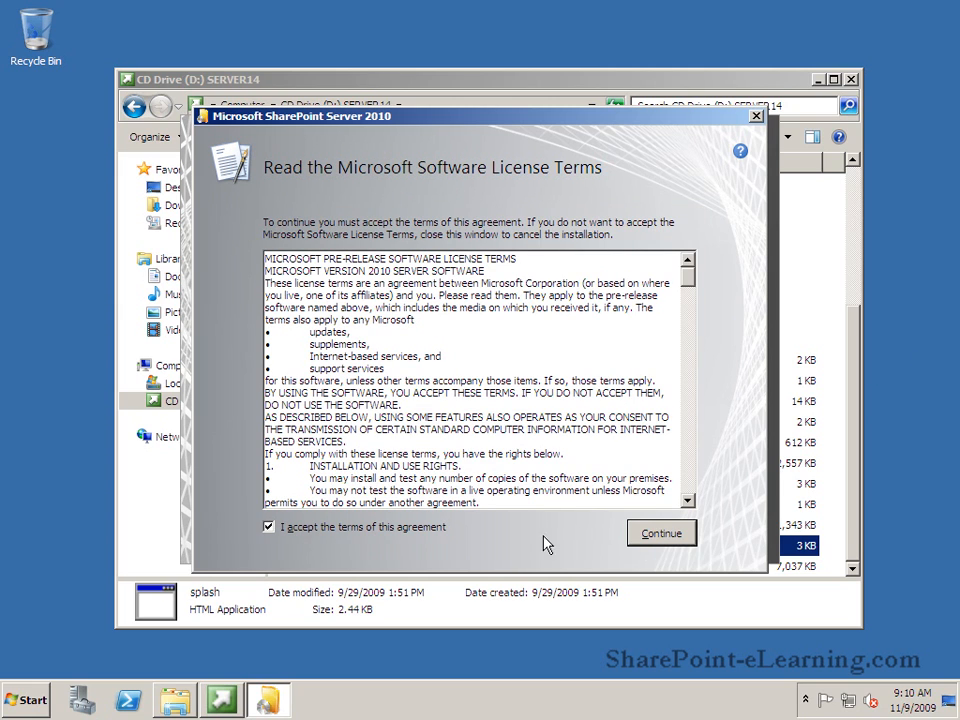
# Continue past the license page and choose the Server Farm installation option
pyautogui.click(660, 532)
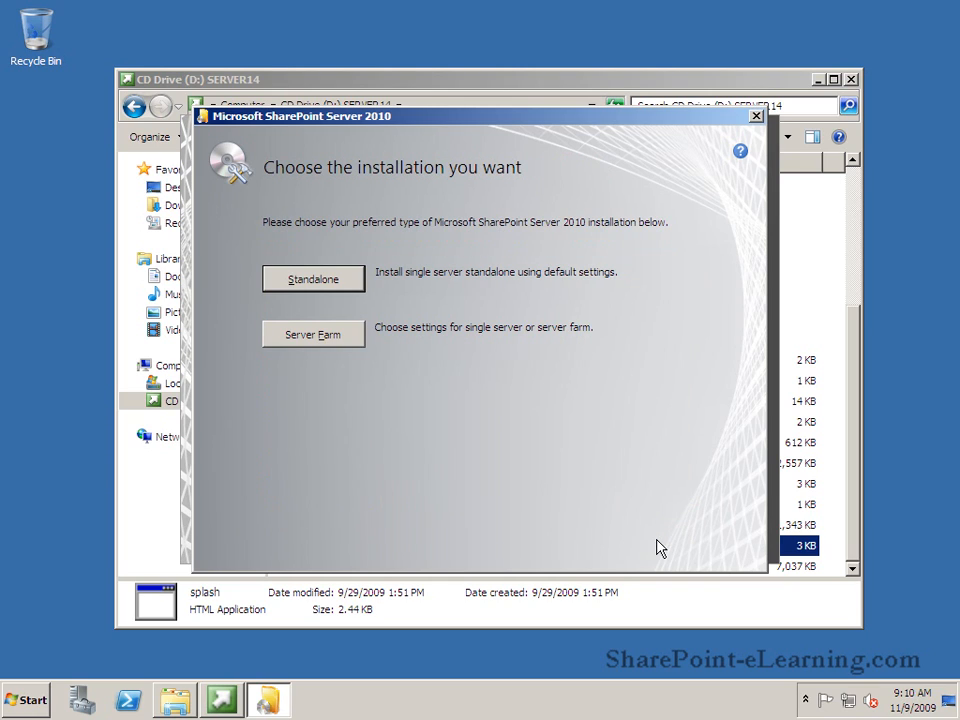
pyautogui.moveTo(448, 406)
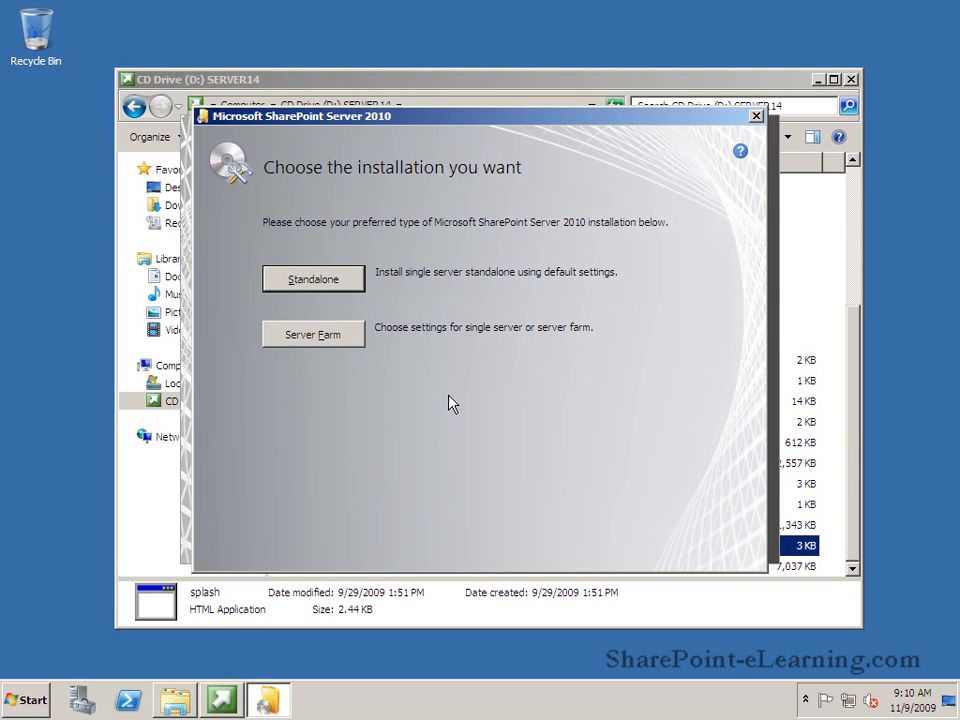
pyautogui.moveTo(330, 334)
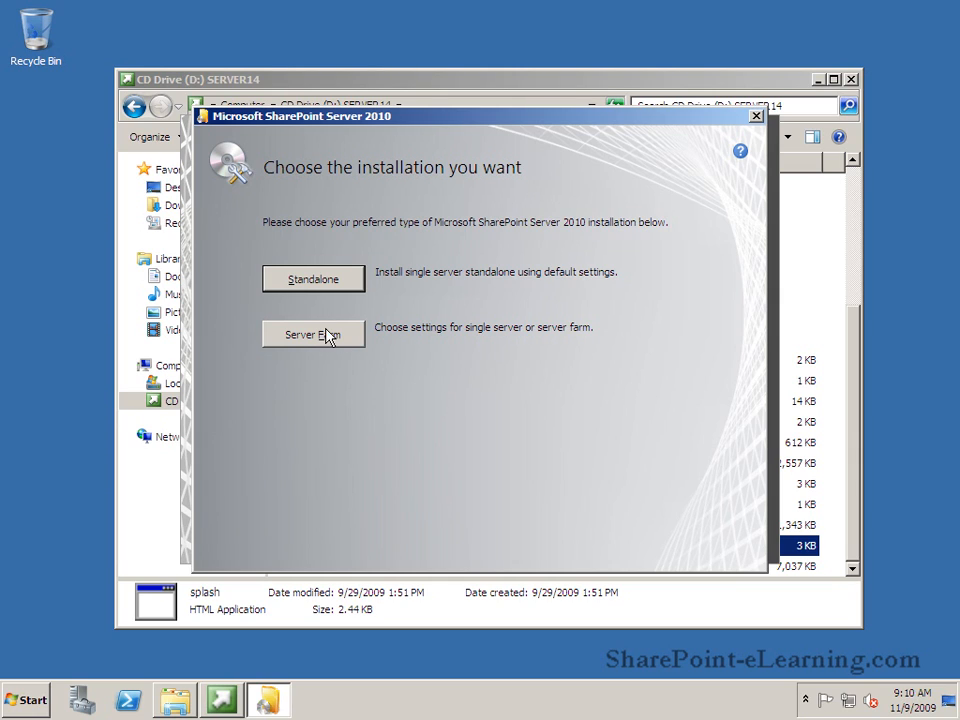
pyautogui.click(313, 334)
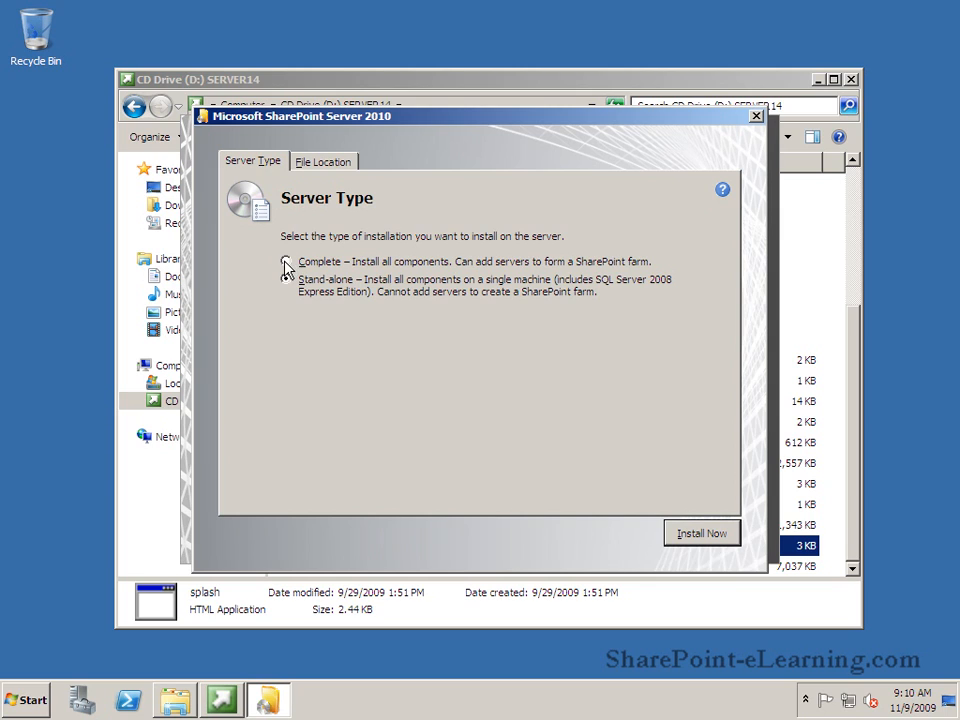
# Select the Complete server type, keep the default file locations, and start the installation
pyautogui.click(287, 261)
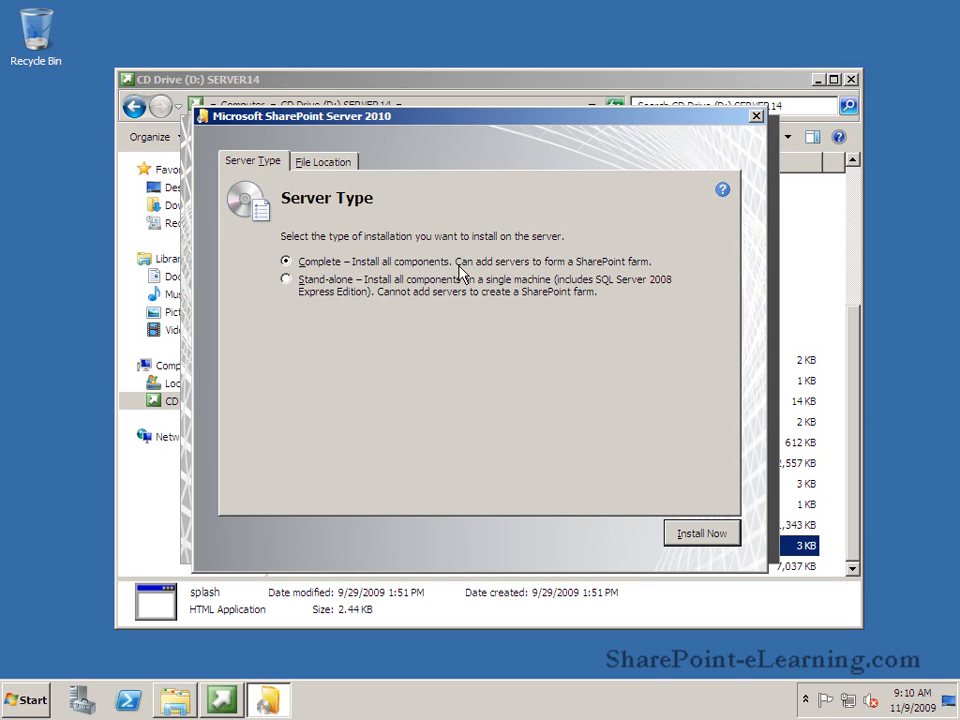
pyautogui.moveTo(343, 195)
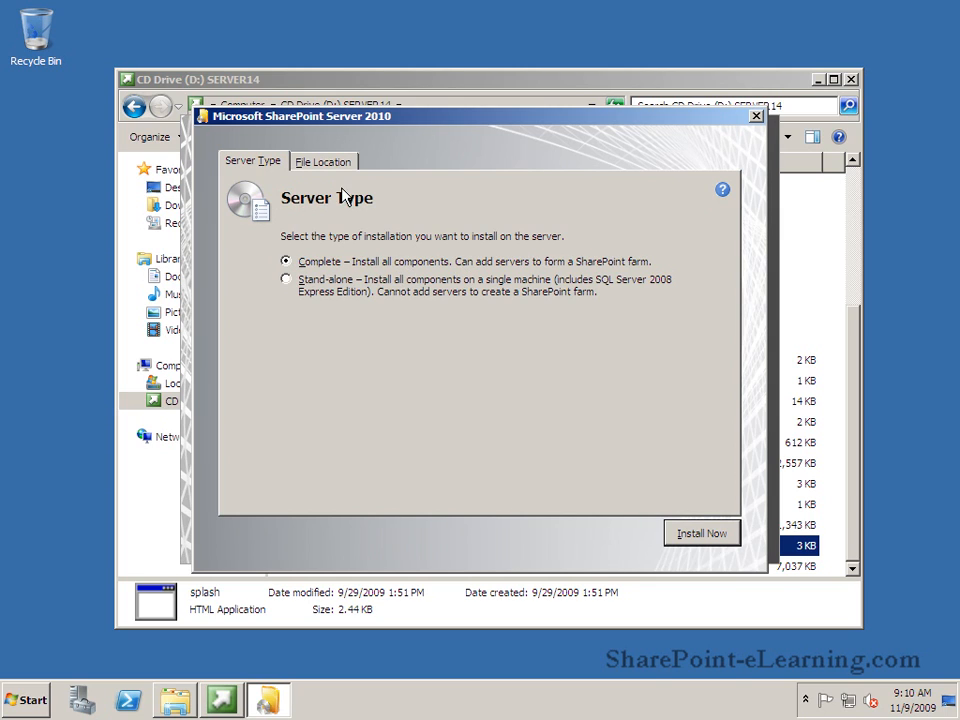
pyautogui.click(322, 161)
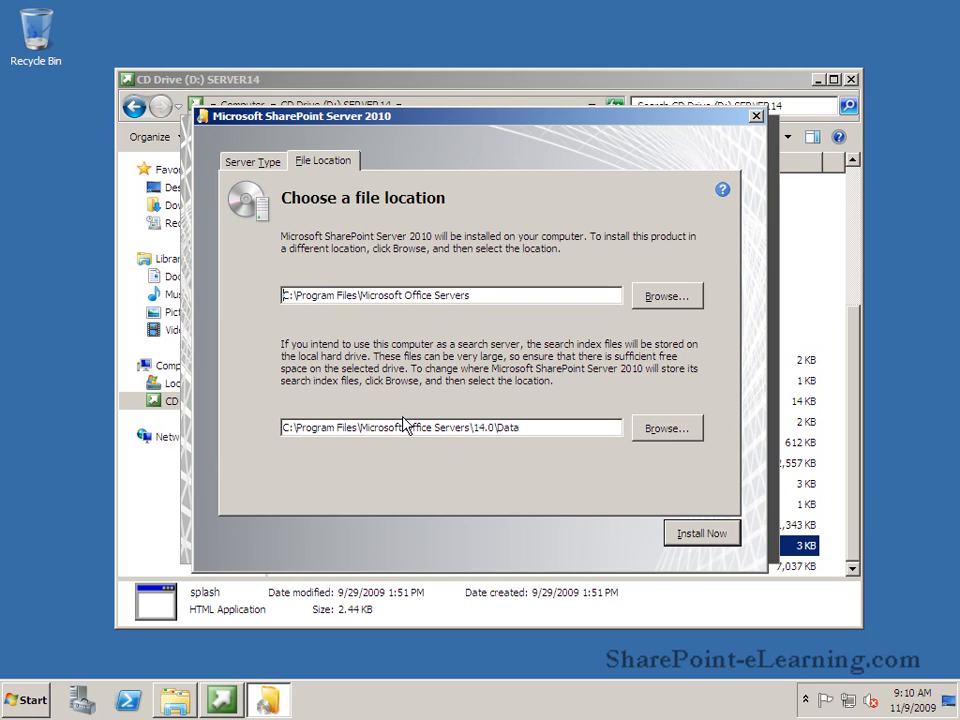
pyautogui.moveTo(518, 447)
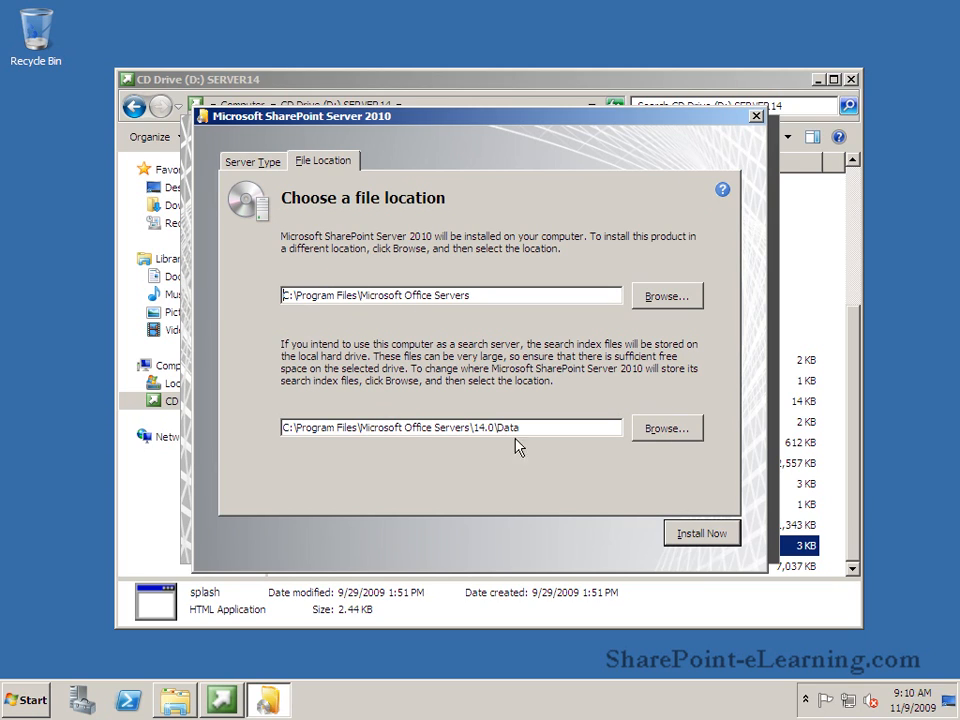
pyautogui.click(702, 533)
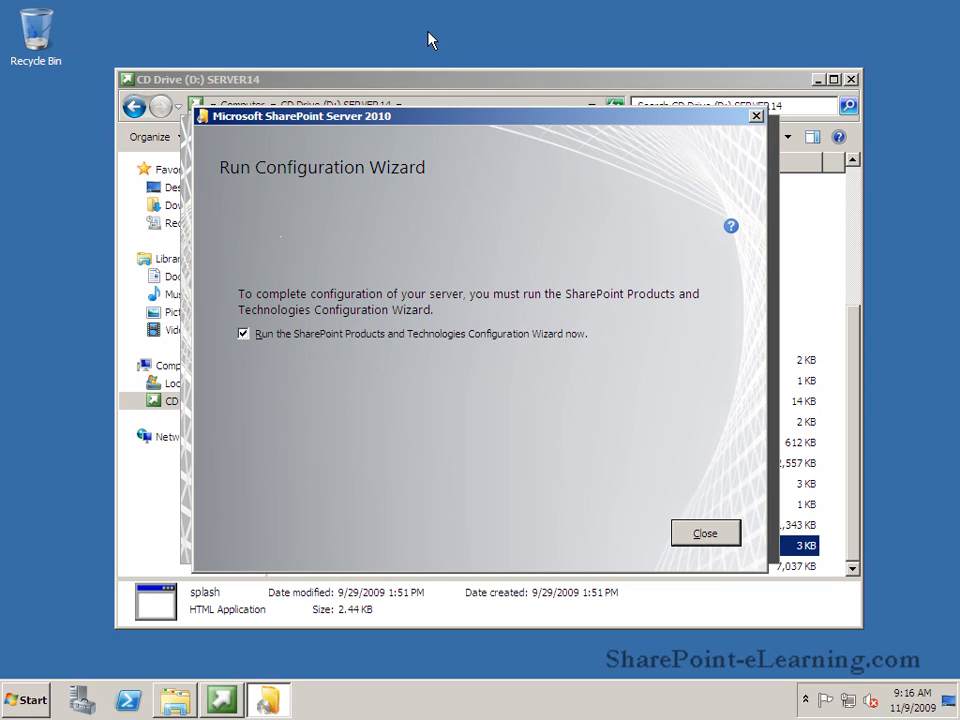
pyautogui.moveTo(625, 469)
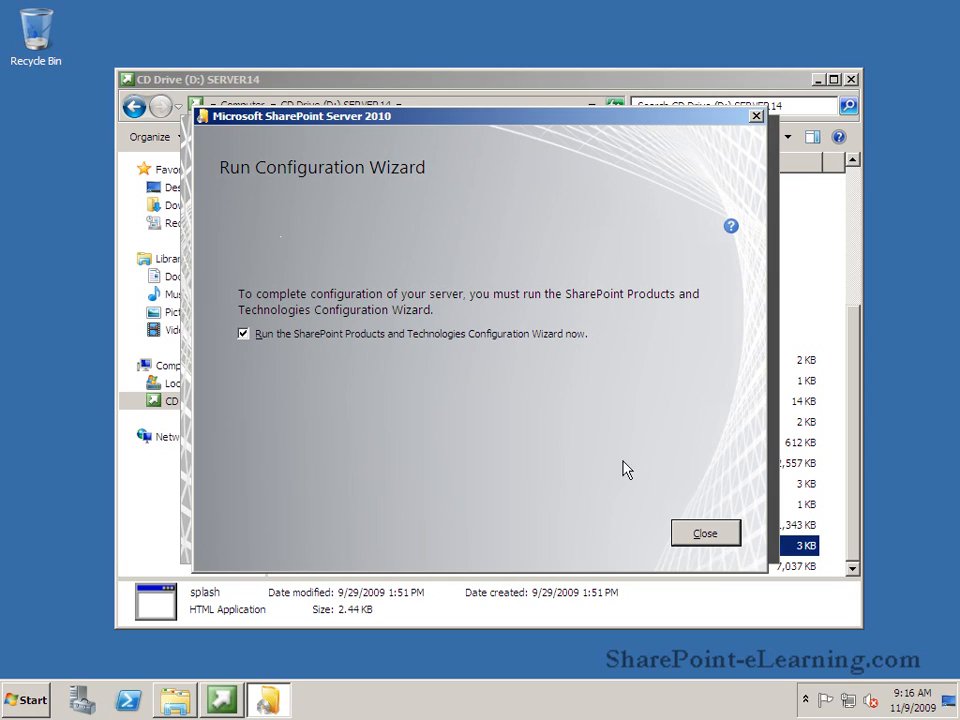
# Launch the Configuration Wizard, pass its welcome page, and confirm the services restart
pyautogui.click(704, 532)
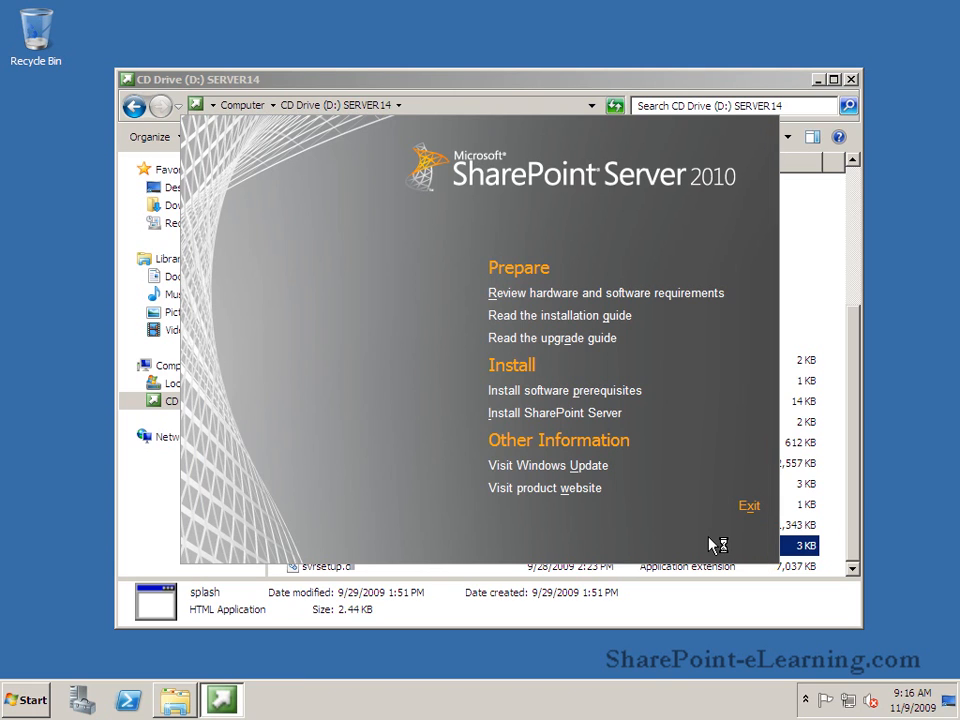
pyautogui.moveTo(710, 545)
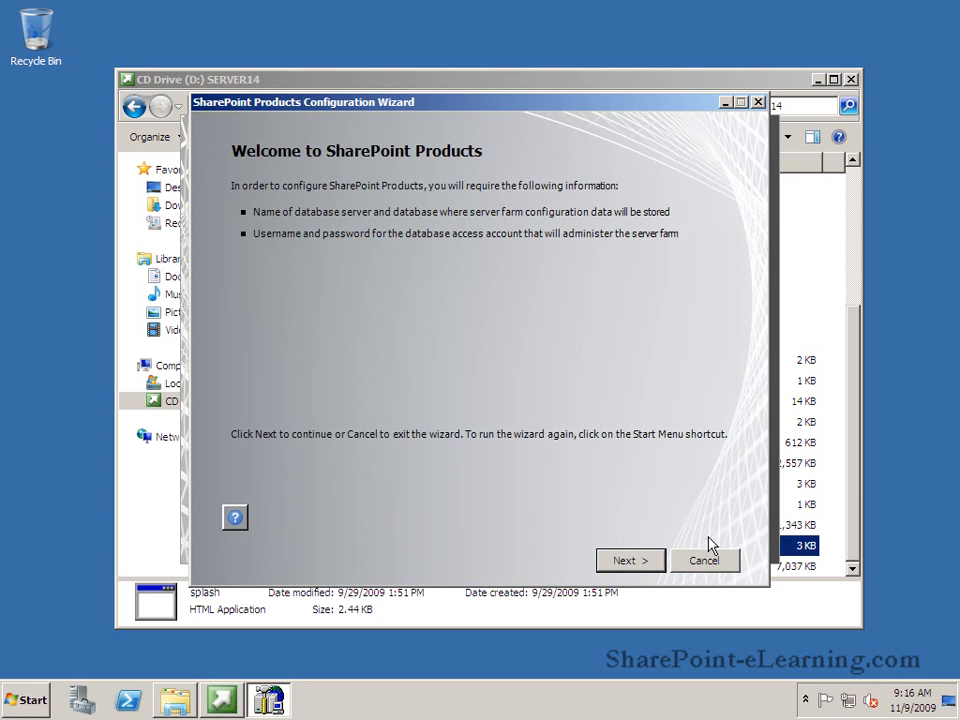
pyautogui.moveTo(529, 473)
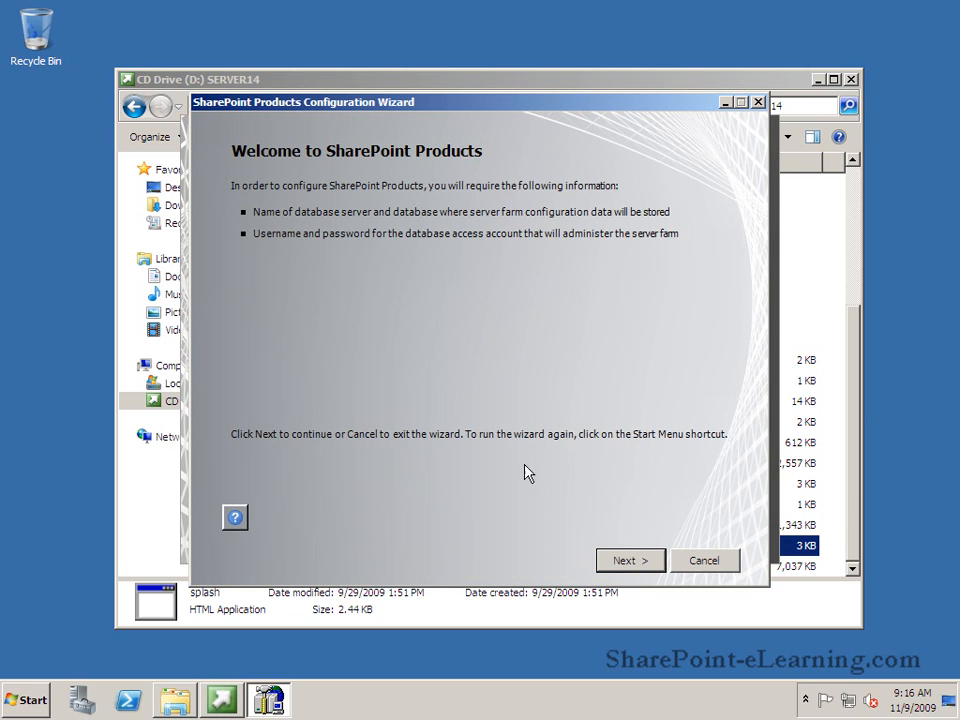
pyautogui.click(629, 560)
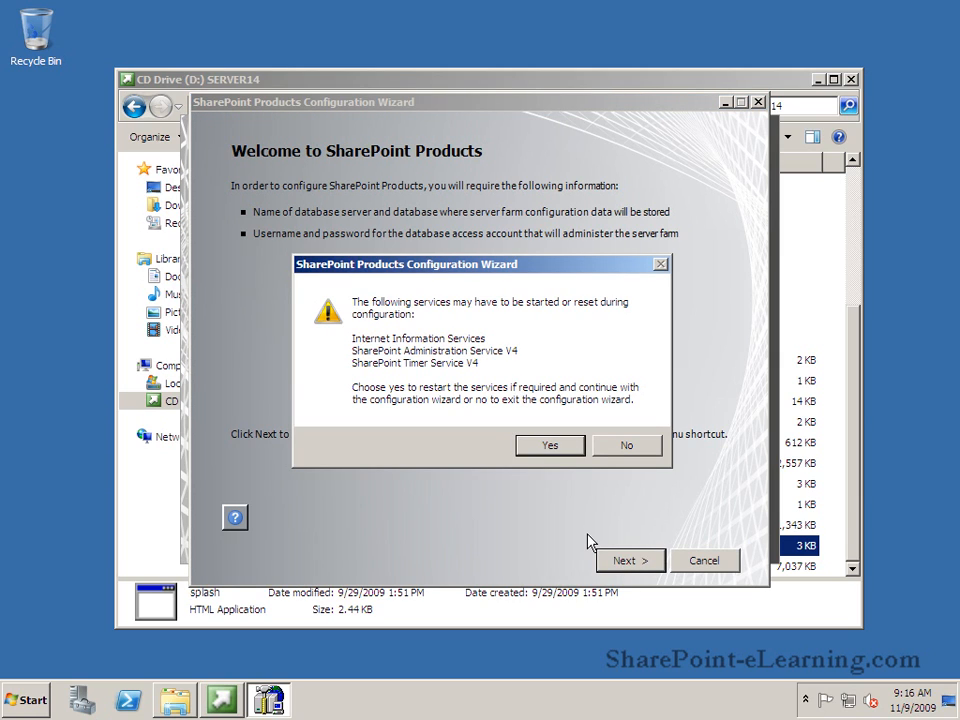
pyautogui.moveTo(582, 535)
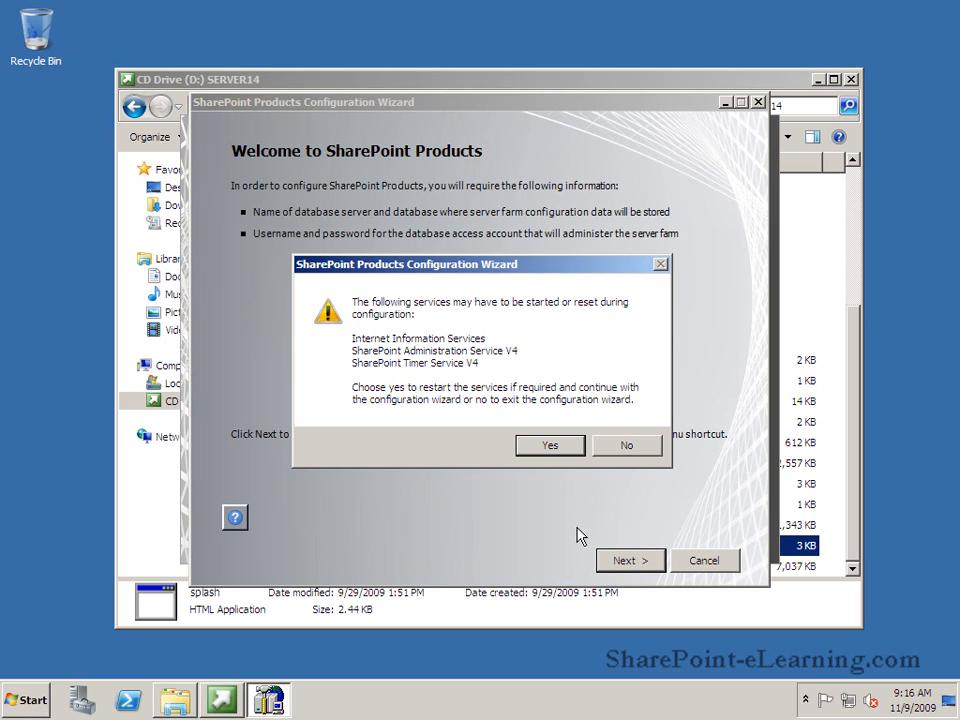
pyautogui.click(549, 445)
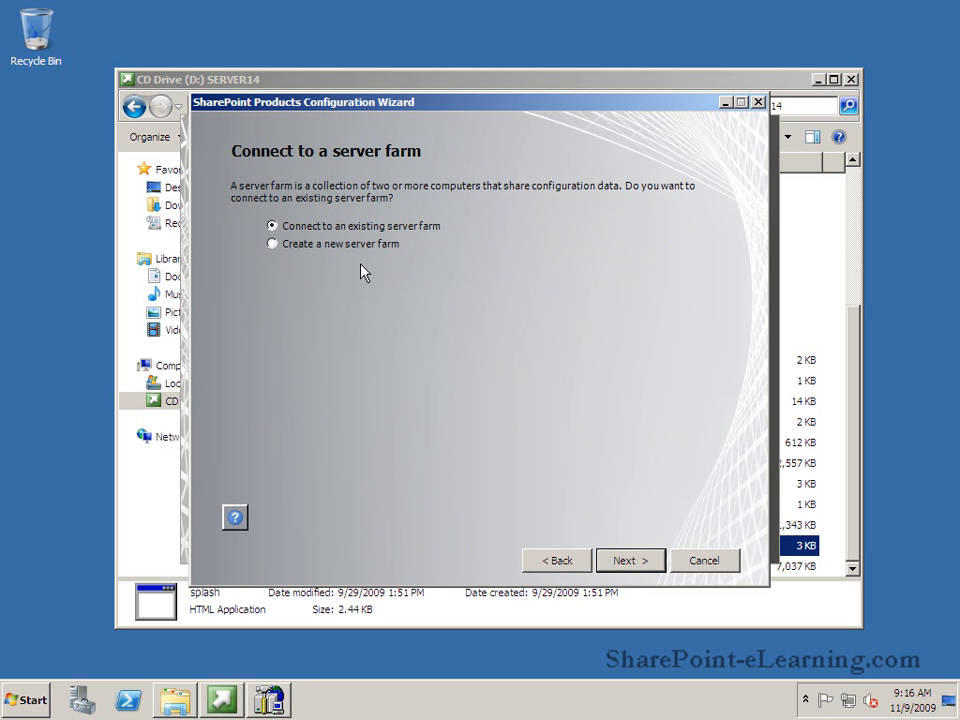
pyautogui.moveTo(352, 255)
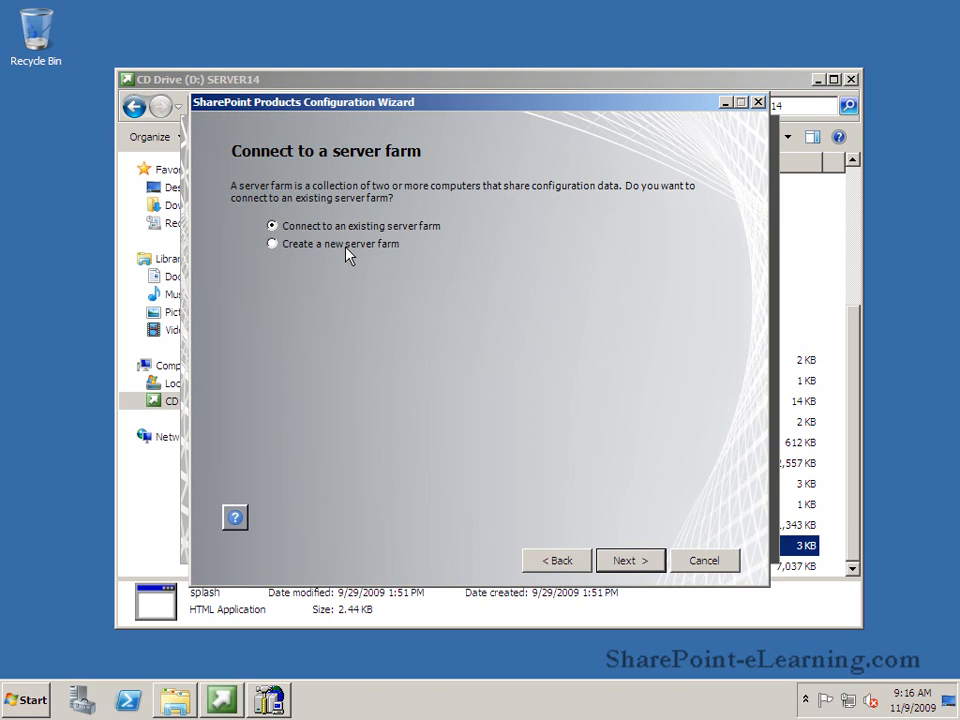
# Choose Create a new server farm and advance to the database settings
pyautogui.click(271, 244)
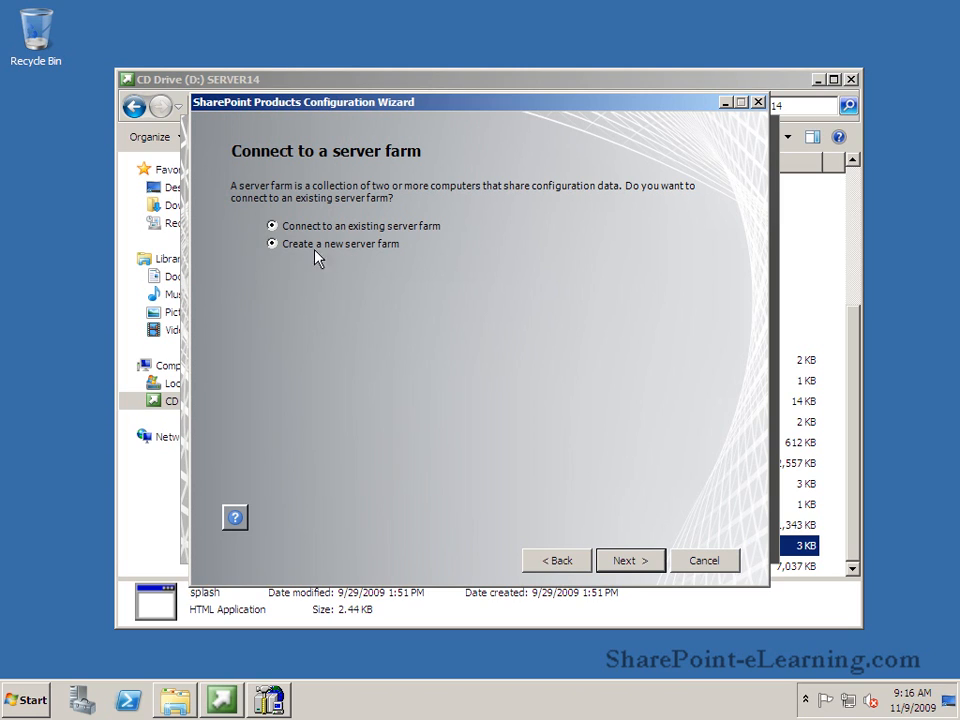
pyautogui.click(271, 244)
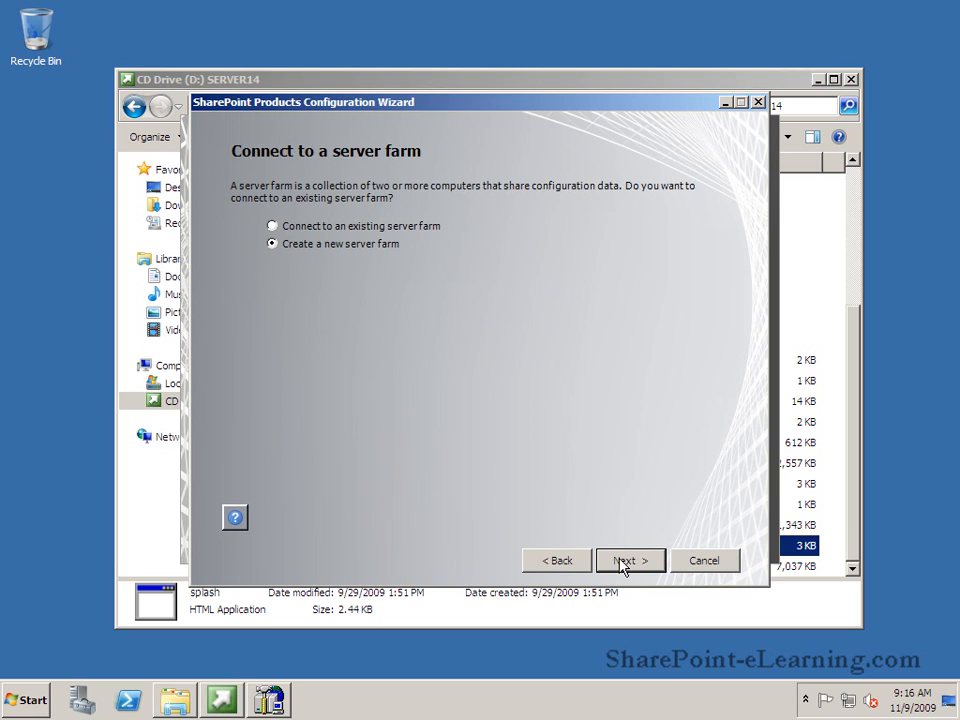
pyautogui.click(629, 560)
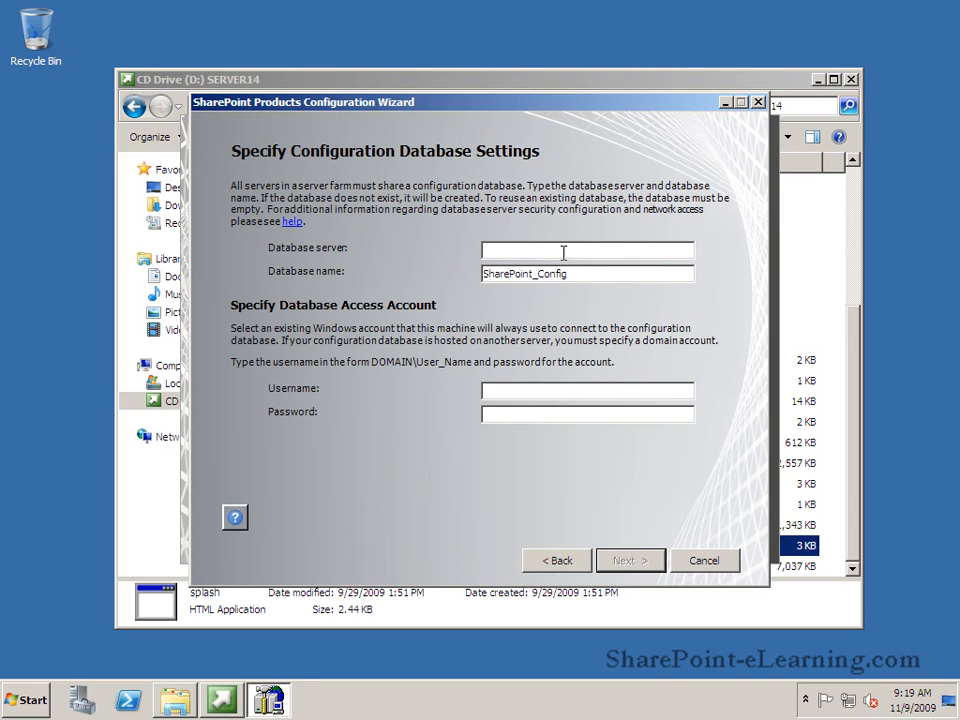
# Enter SPeL as database server with access account aw\spservice and its password
pyautogui.write('SP')
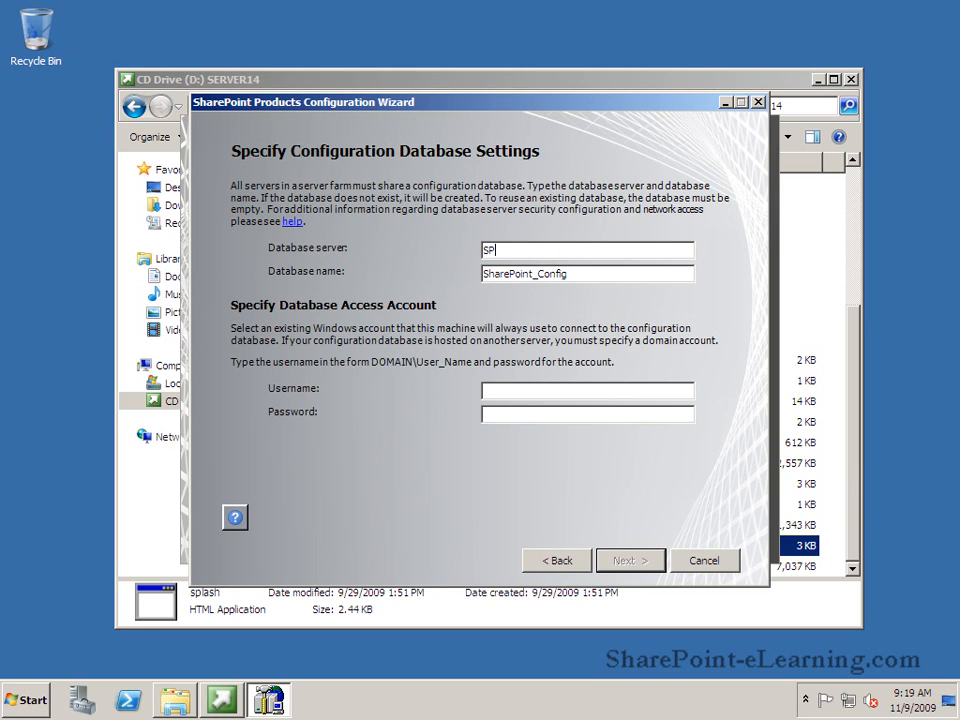
pyautogui.write('eL')
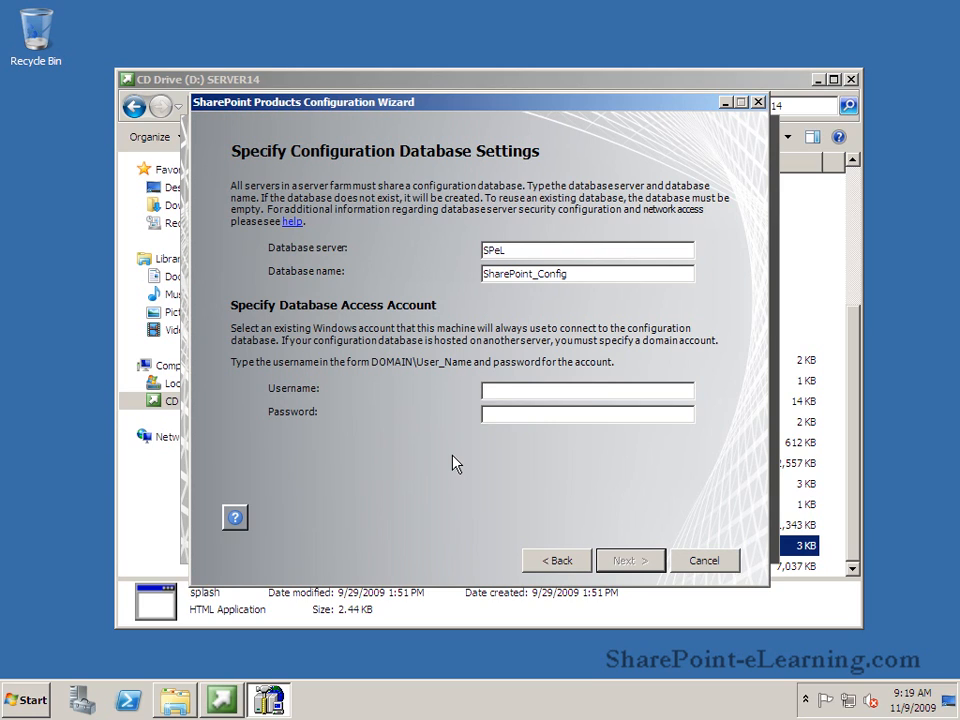
pyautogui.write('aw\\s')
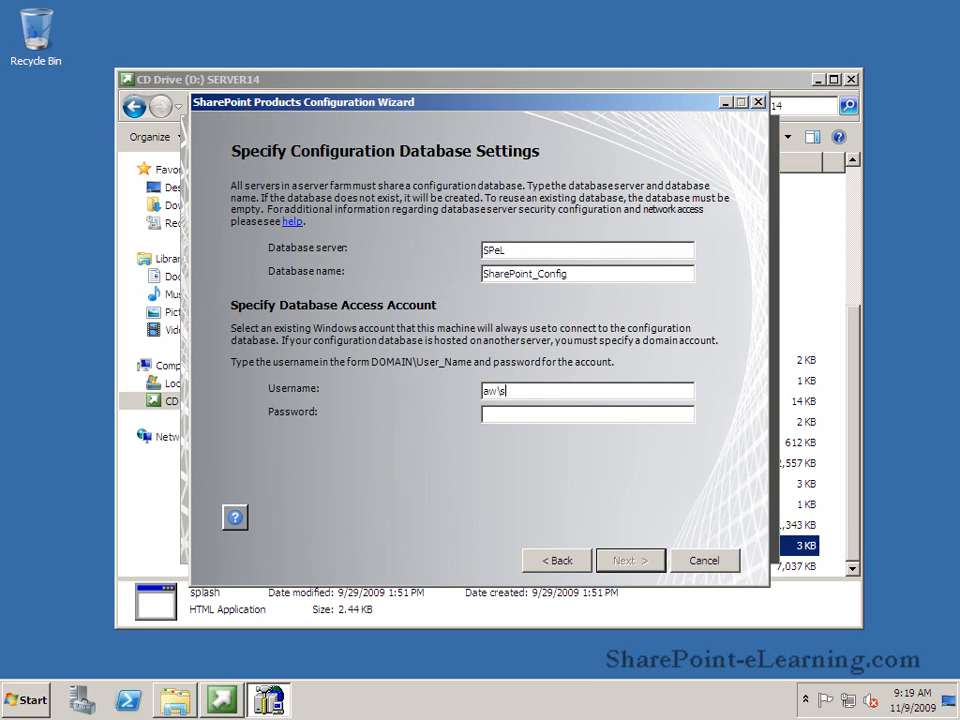
pyautogui.write('pservice')
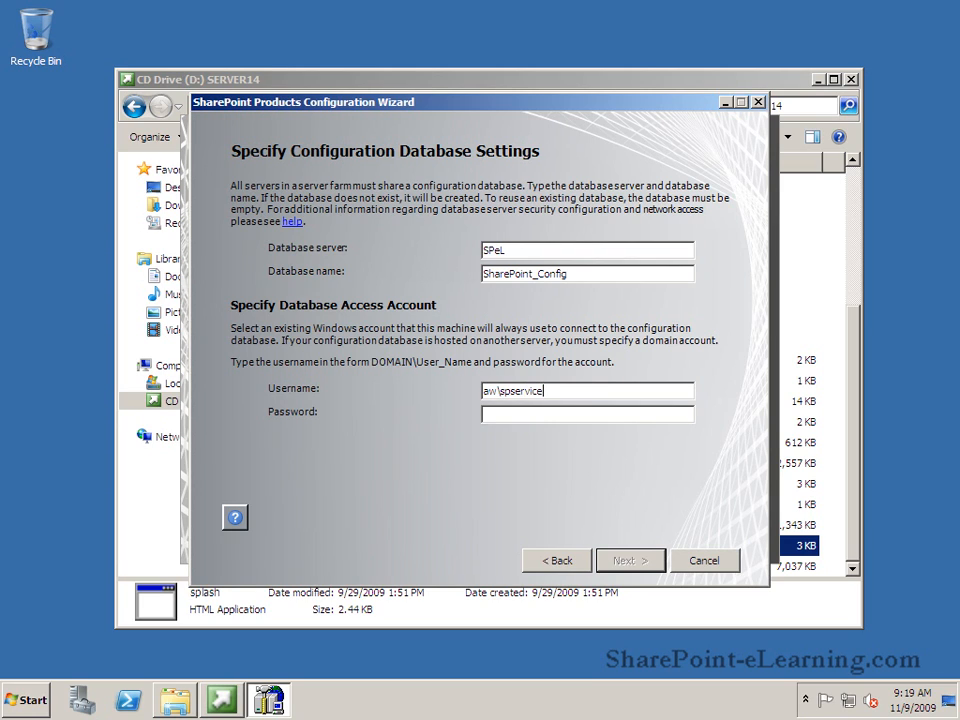
pyautogui.write('••••')
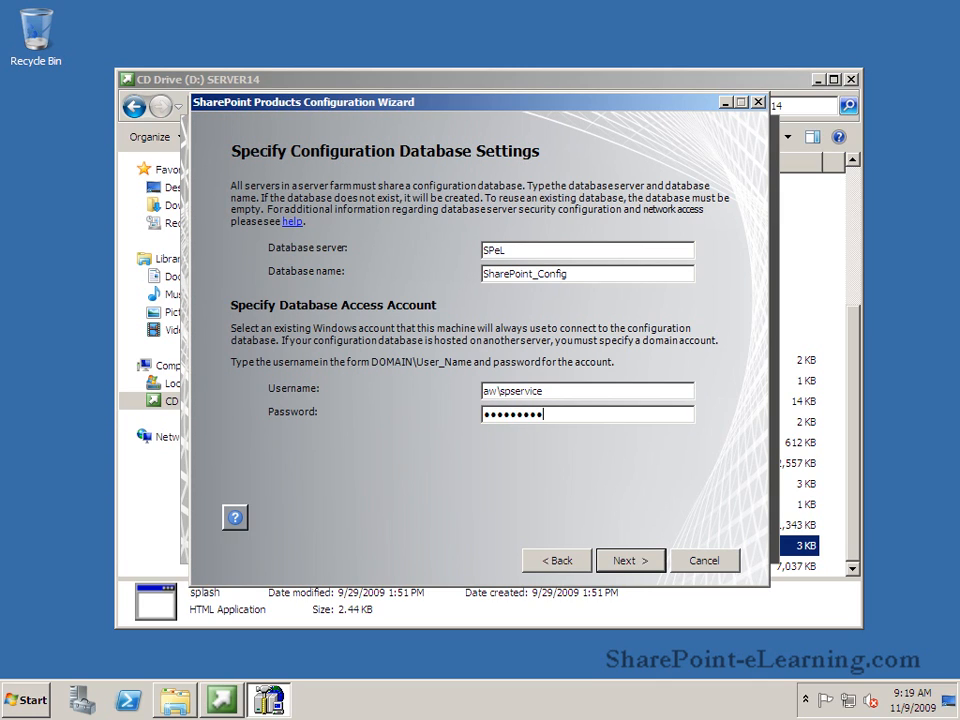
pyautogui.moveTo(618, 571)
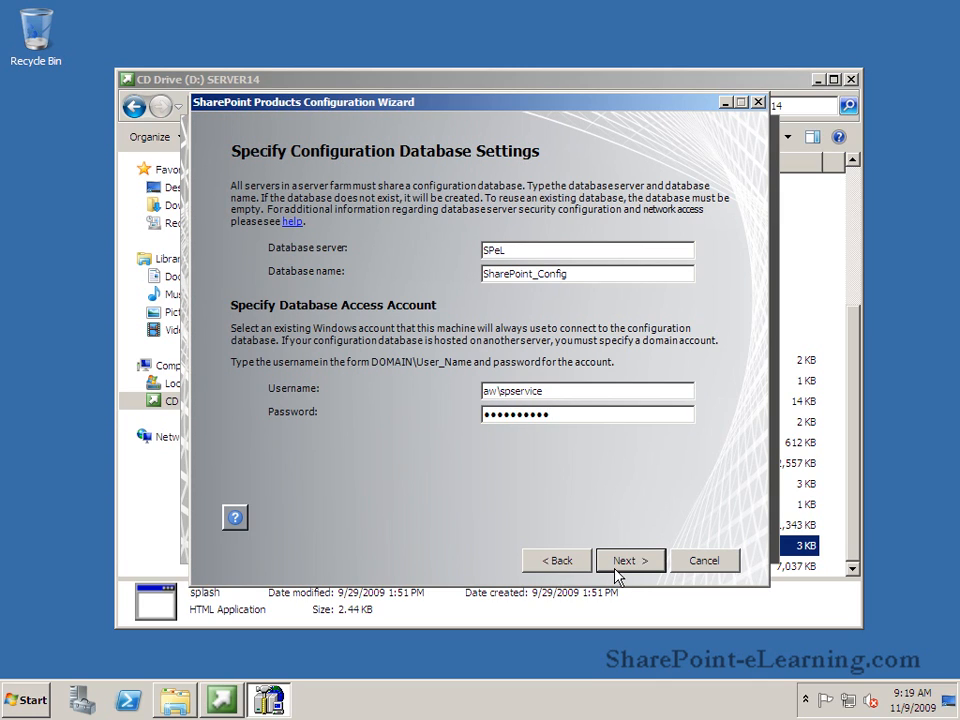
# Enter the farm passphrase in both passphrase fields and submit it
pyautogui.click(630, 560)
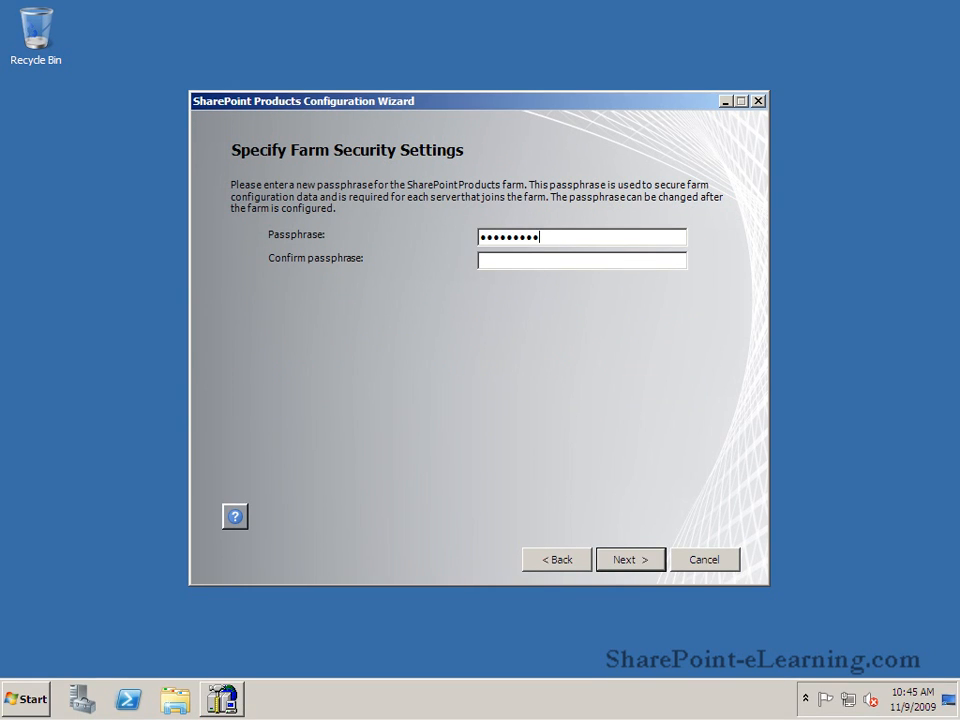
pyautogui.write('••••')
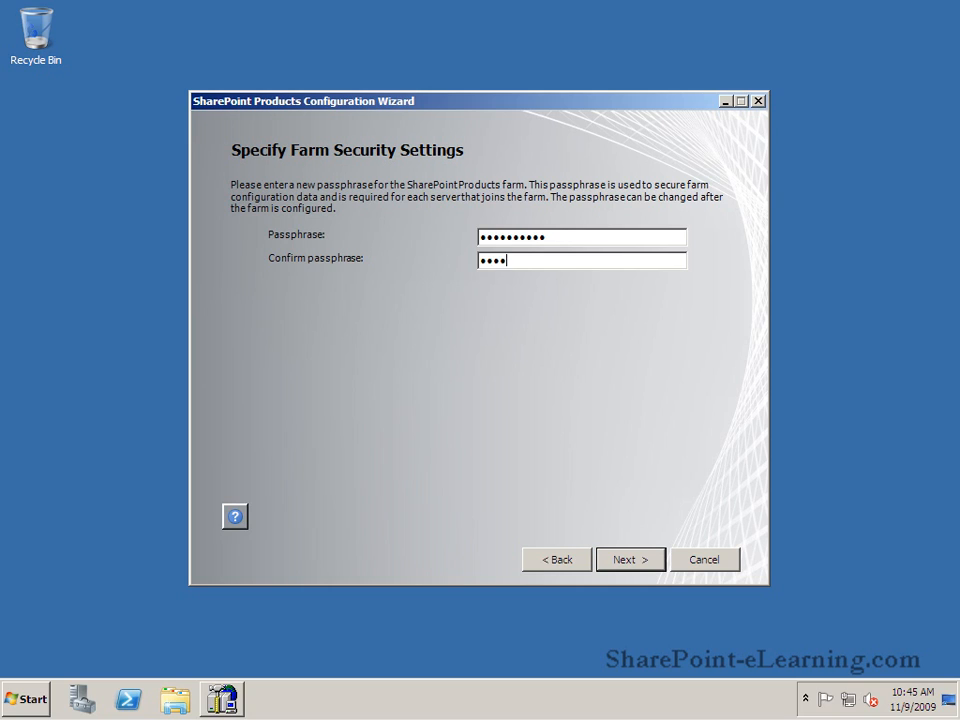
pyautogui.write('•••••')
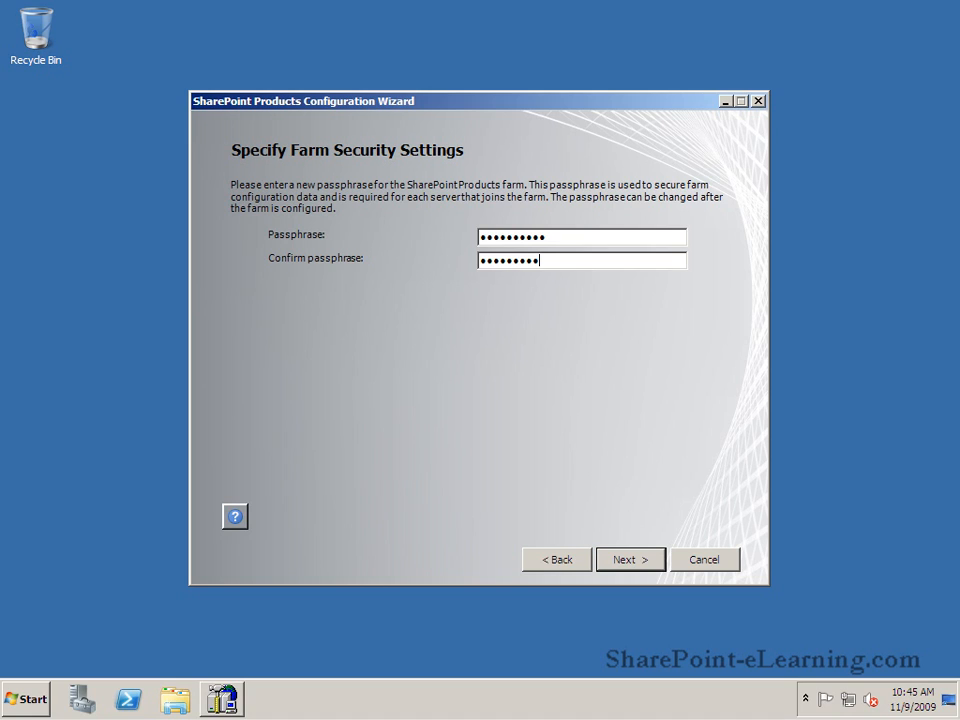
pyautogui.write('•')
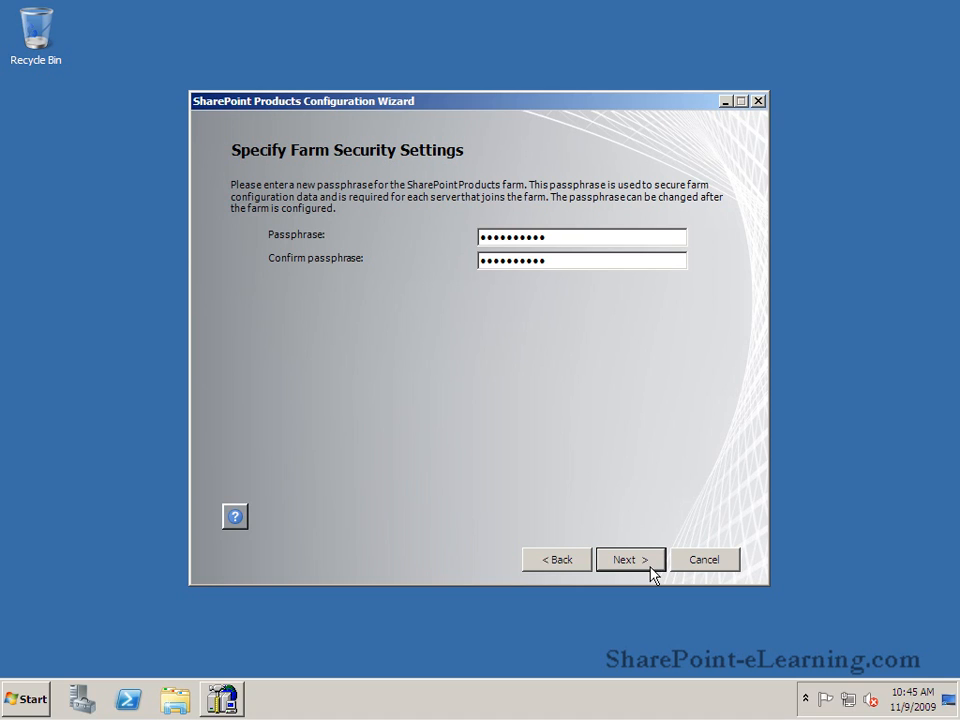
pyautogui.click(630, 559)
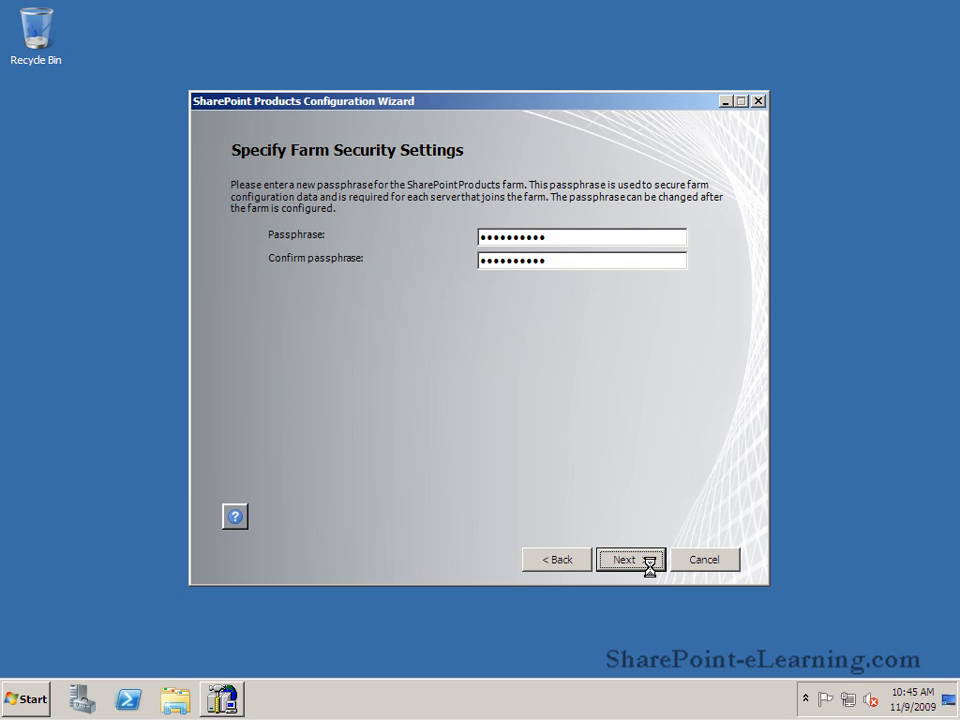
pyautogui.click(630, 559)
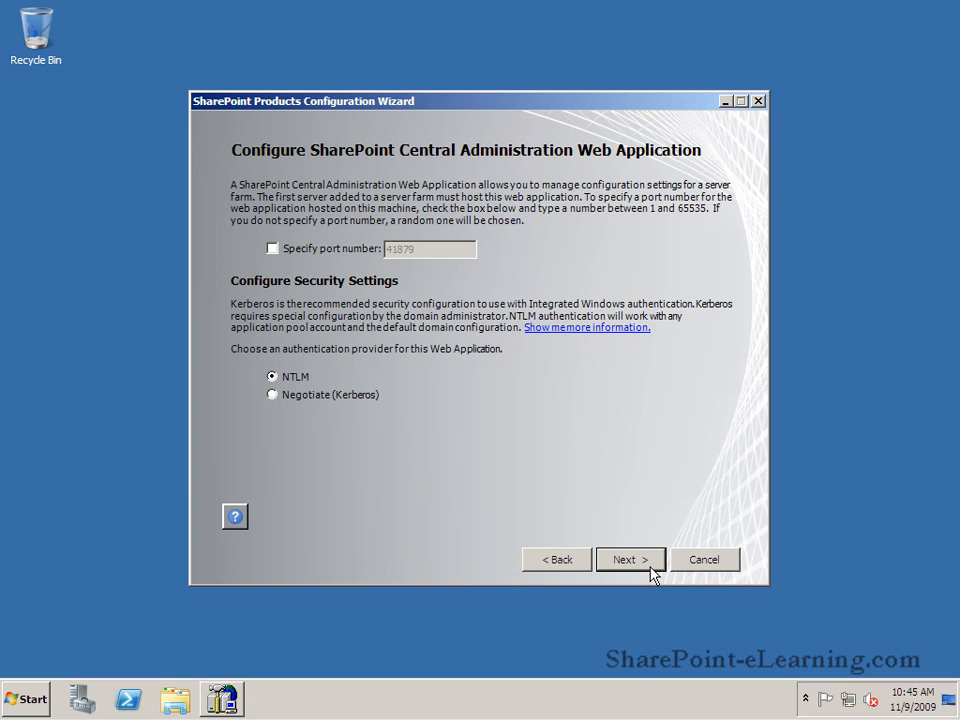
pyautogui.moveTo(420, 262)
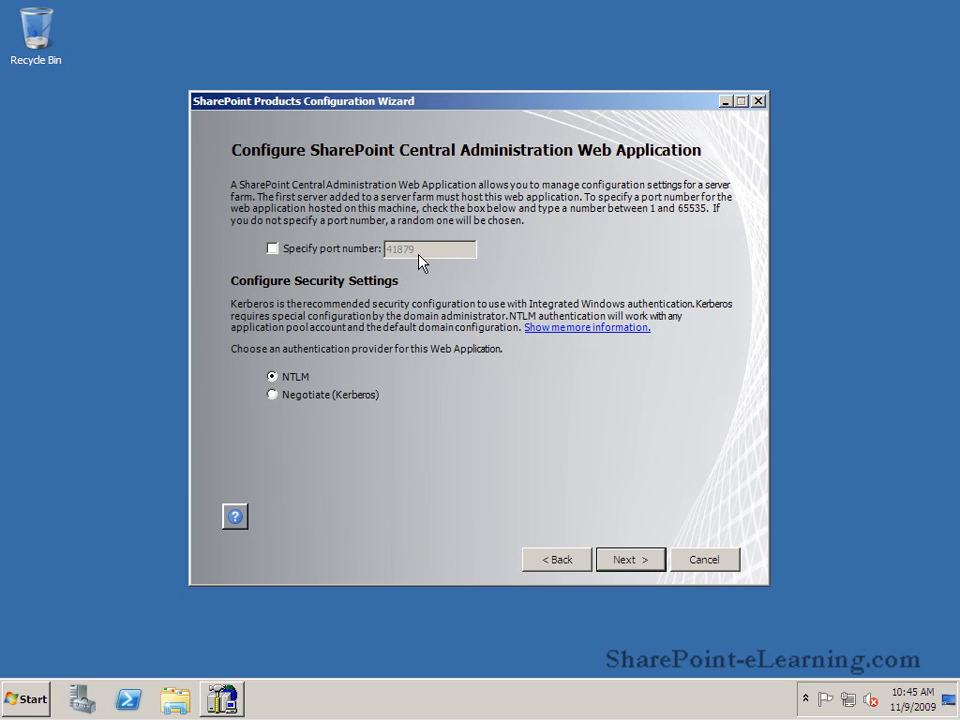
# Enable Specify port number and enter 9999 for Central Administration, keeping NTLM
pyautogui.click(272, 248)
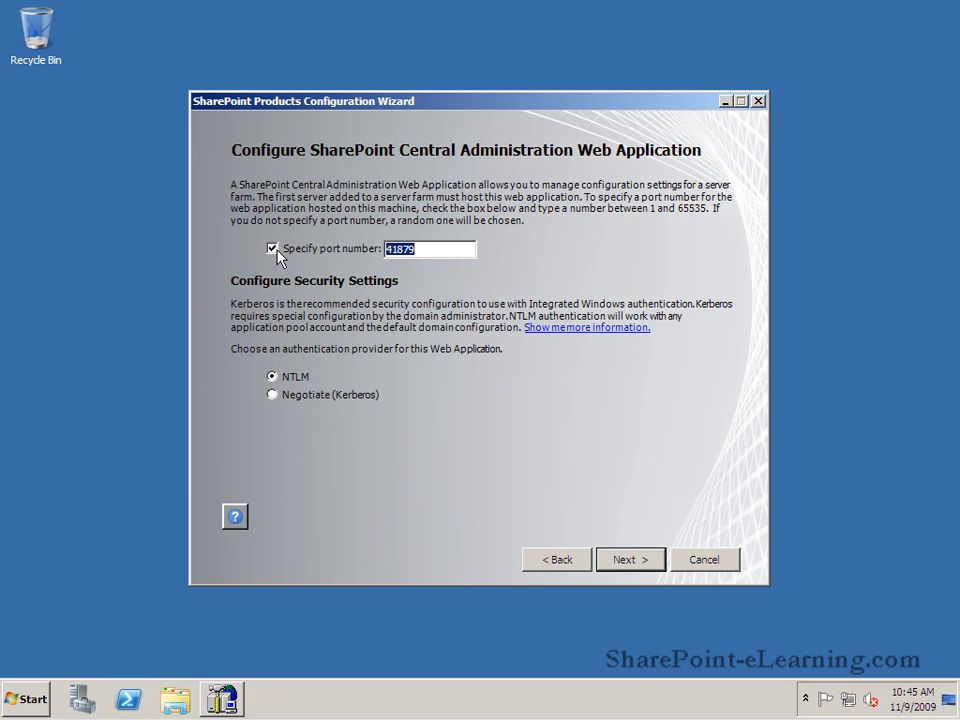
pyautogui.moveTo(358, 255)
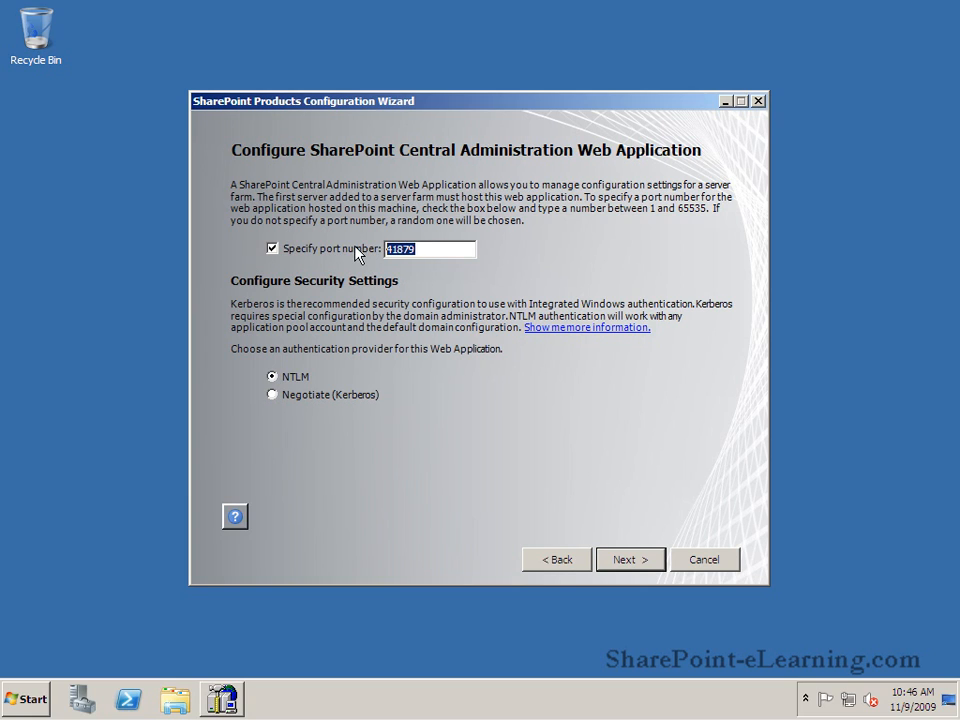
pyautogui.write('9999')
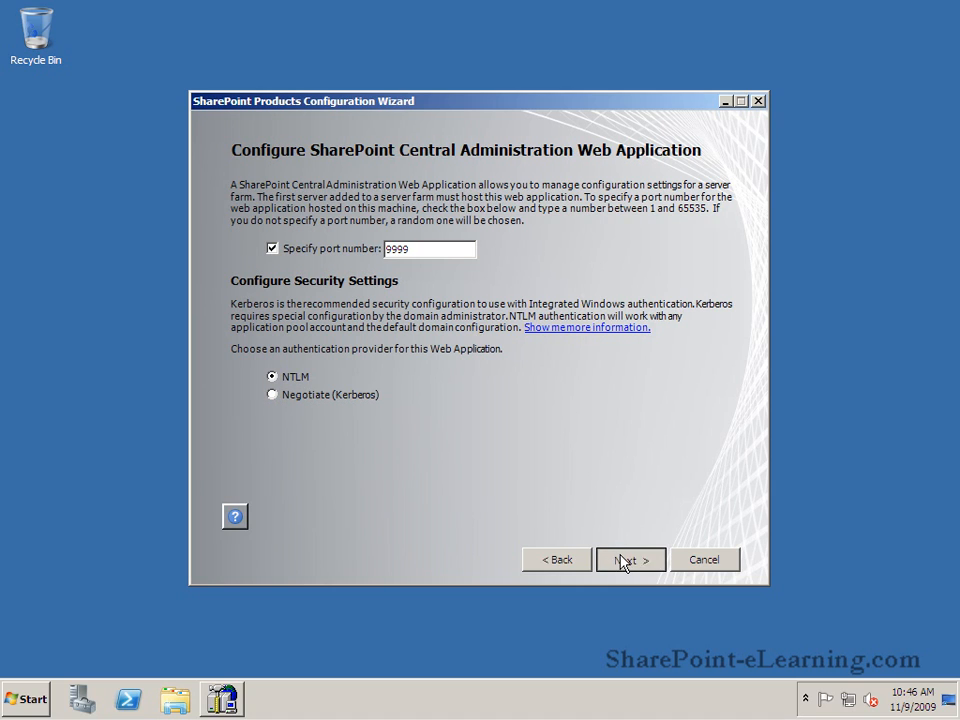
# Review the settings summary and apply it until Configuration Successful appears
pyautogui.click(630, 559)
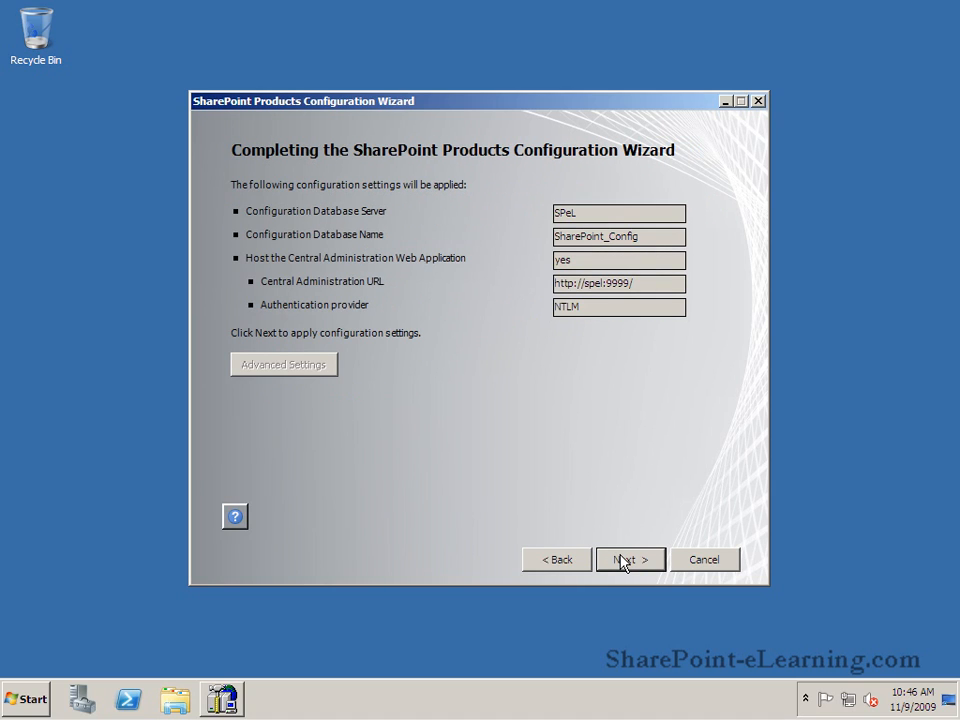
pyautogui.moveTo(600, 216)
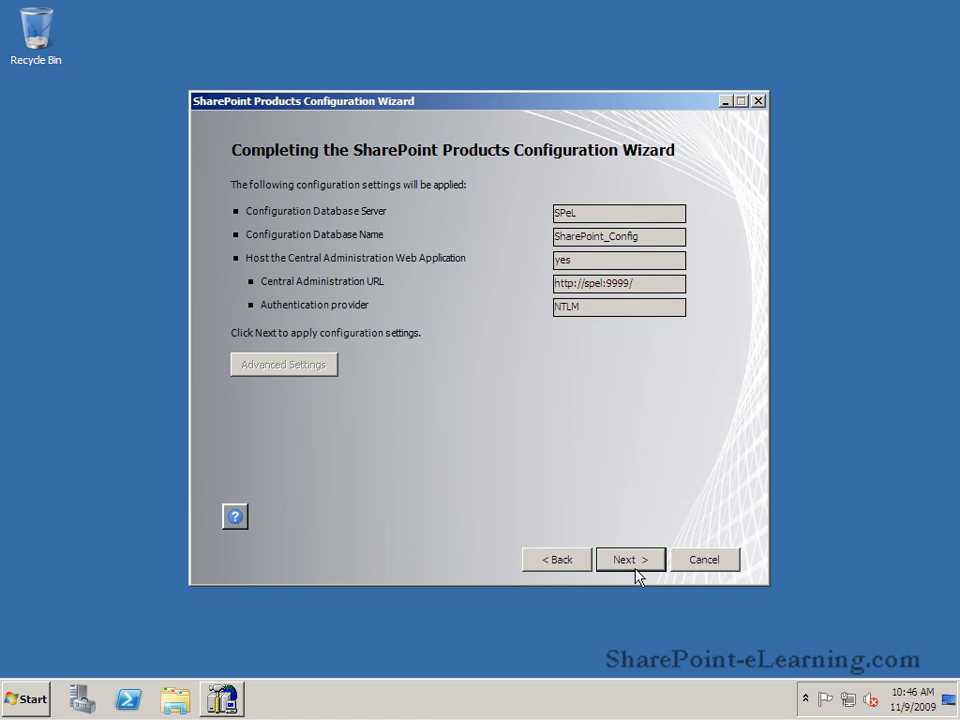
pyautogui.click(629, 559)
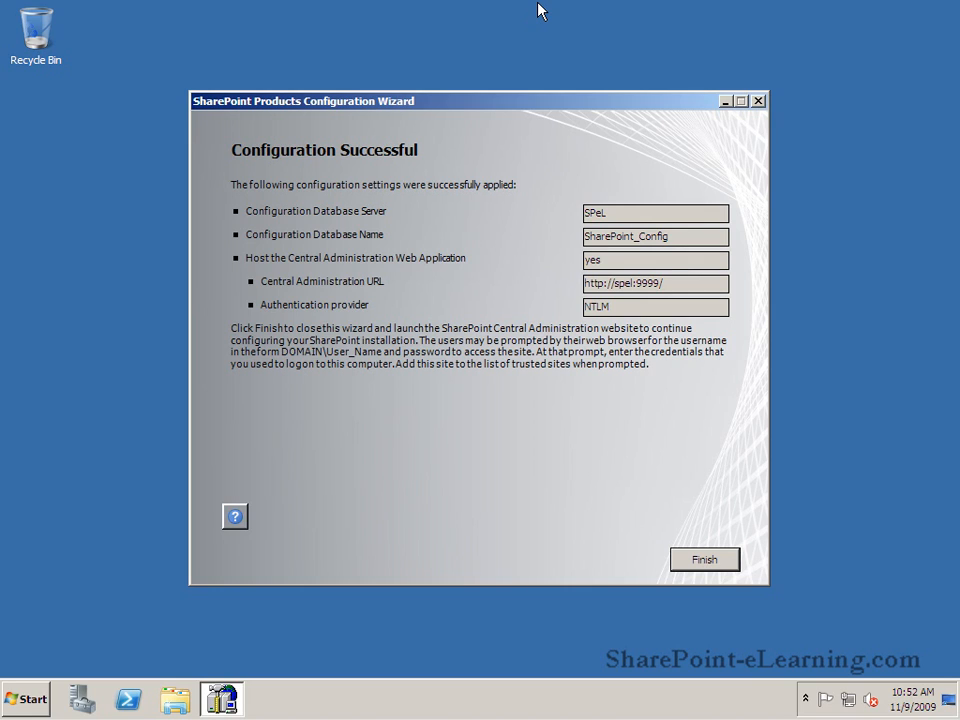
pyautogui.click(704, 559)
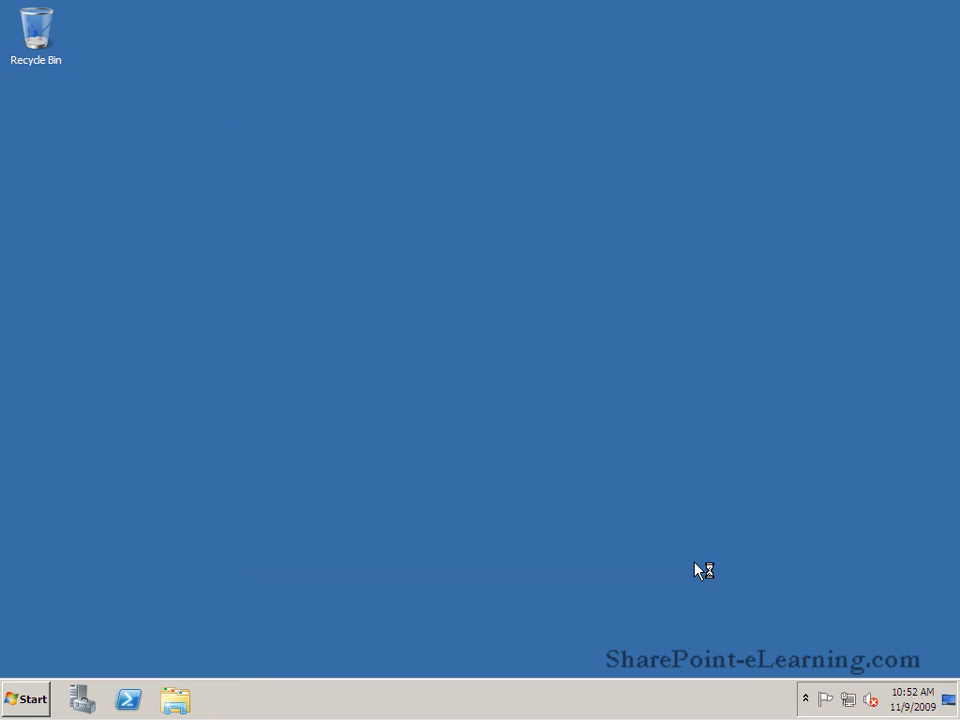
pyautogui.moveTo(698, 570)
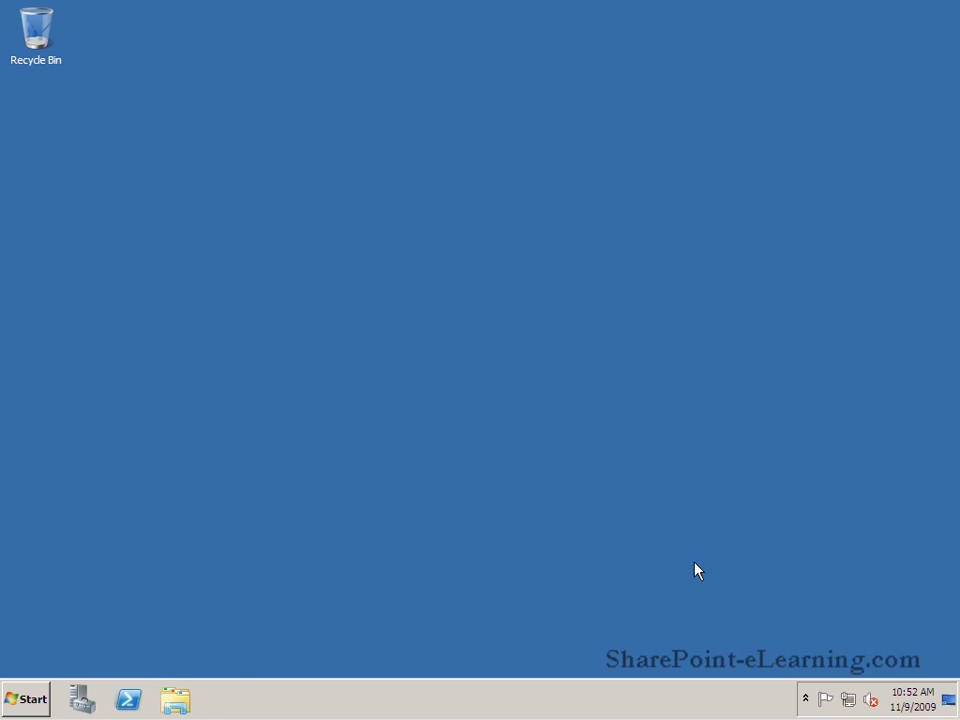
pyautogui.click(222, 699)
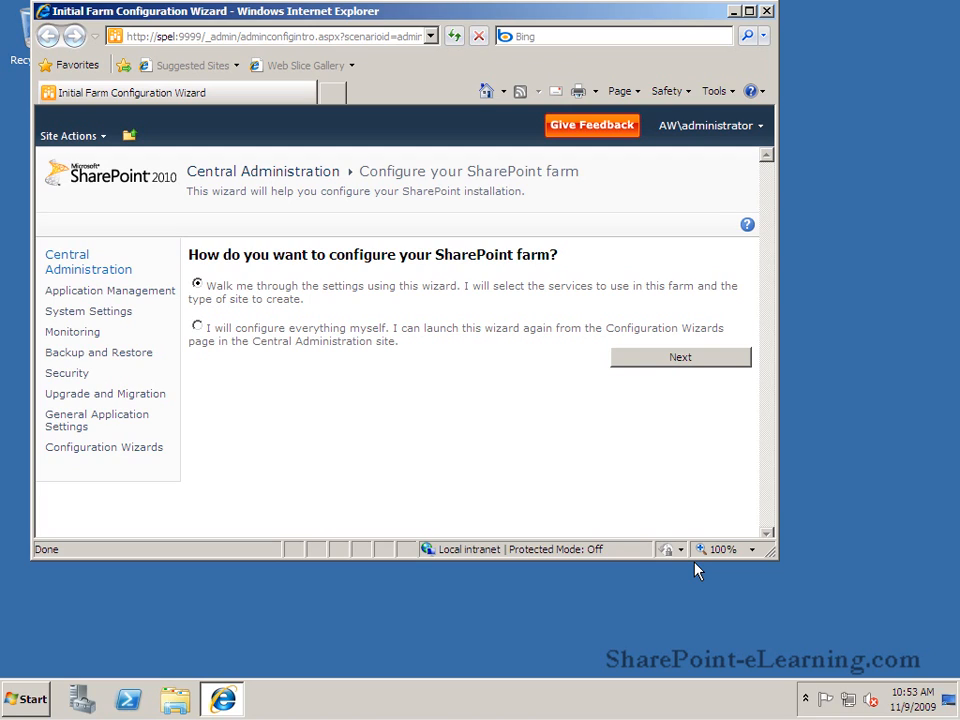
# Maximize the browser and decline the Customer Experience Improvement Program
pyautogui.click(680, 357)
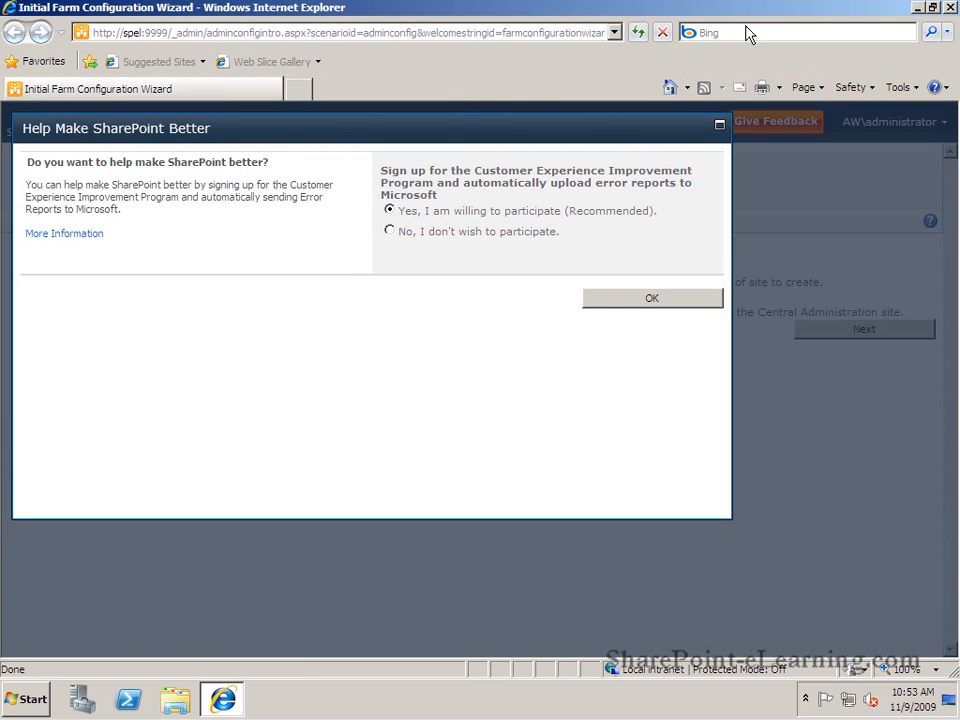
pyautogui.click(390, 231)
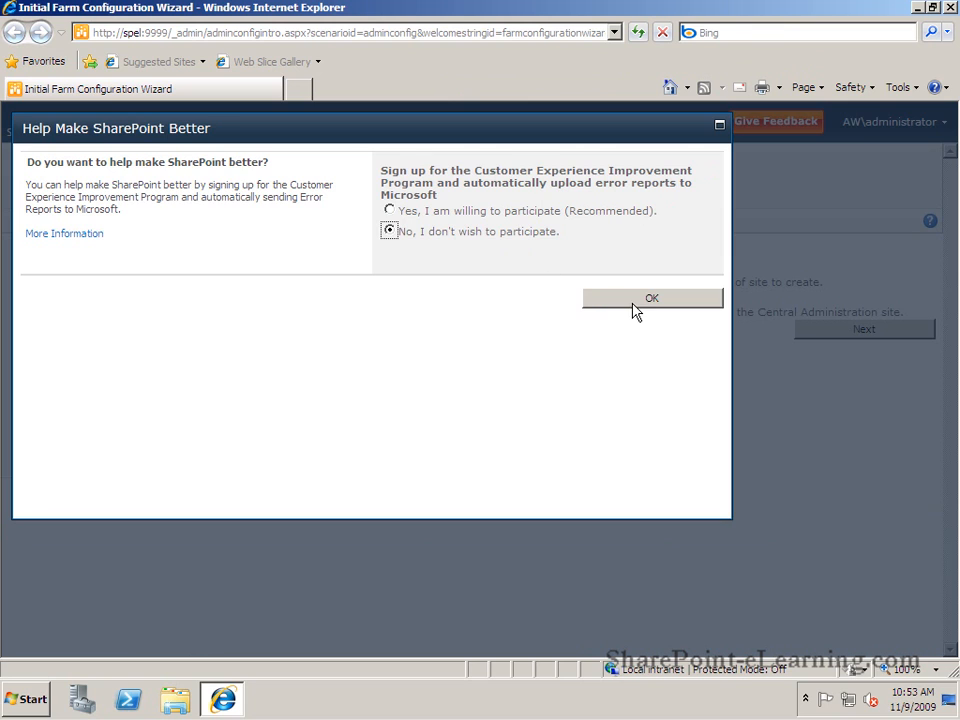
pyautogui.click(651, 298)
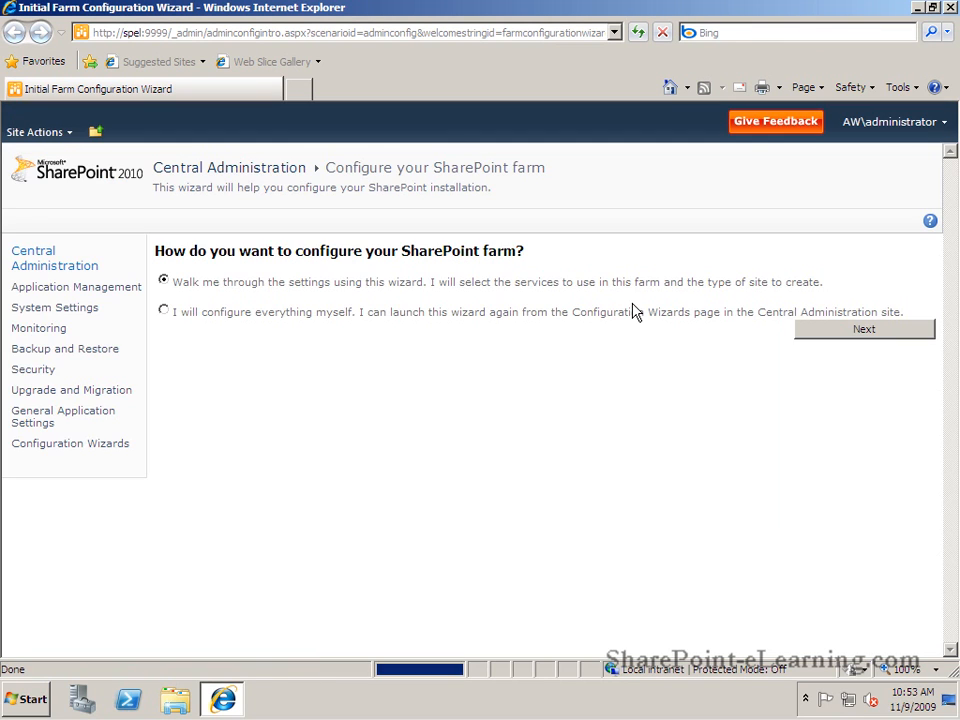
pyautogui.moveTo(335, 295)
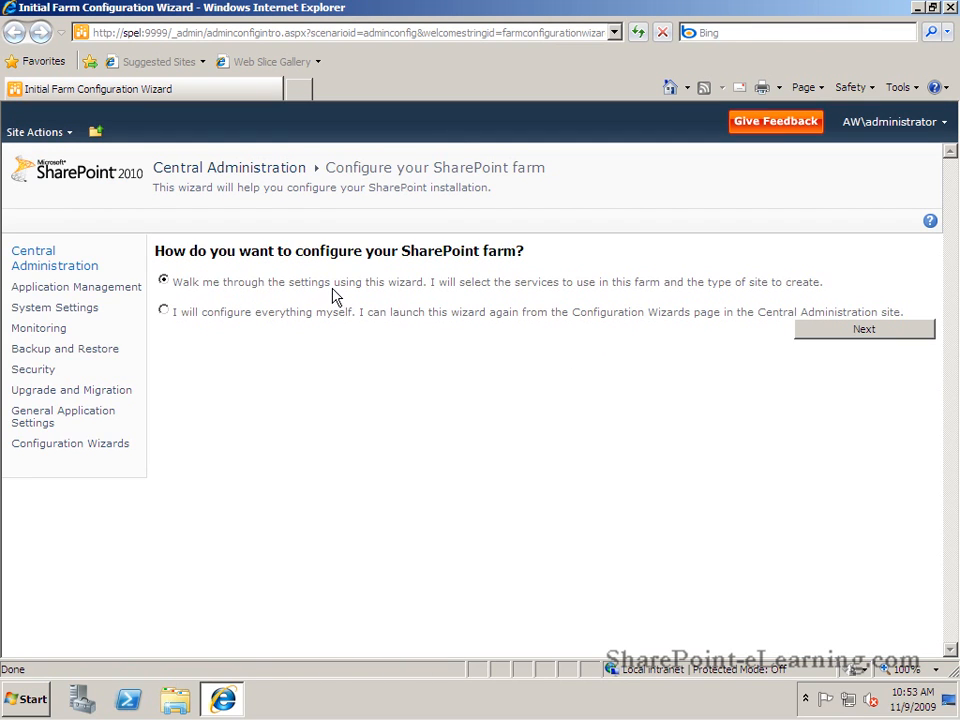
pyautogui.moveTo(863, 330)
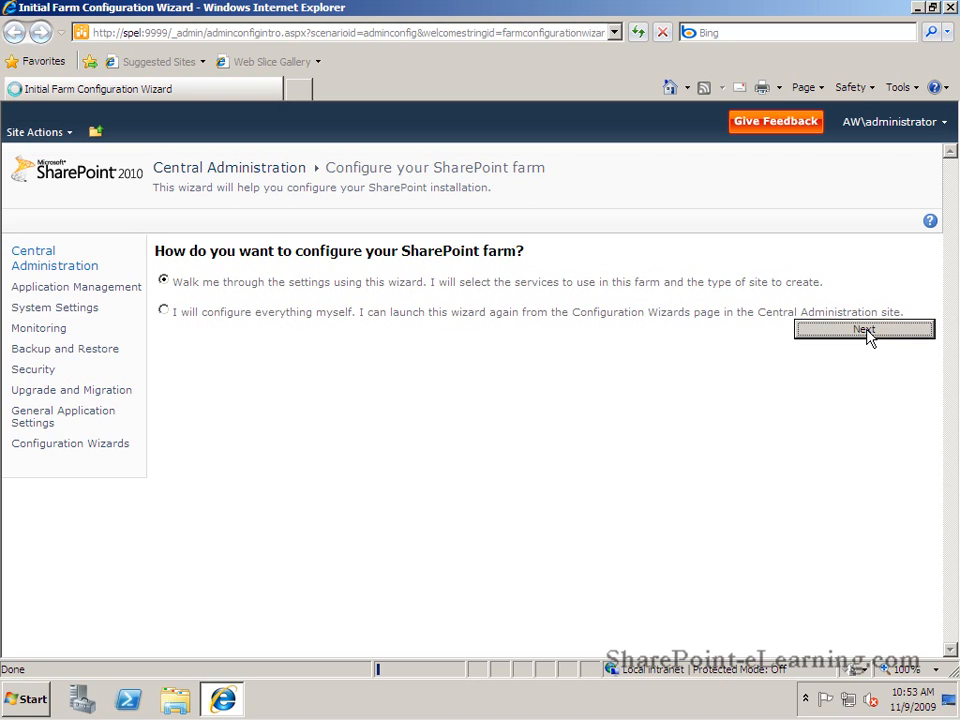
# Run the default farm services under the existing AW\spservice managed account
pyautogui.click(863, 330)
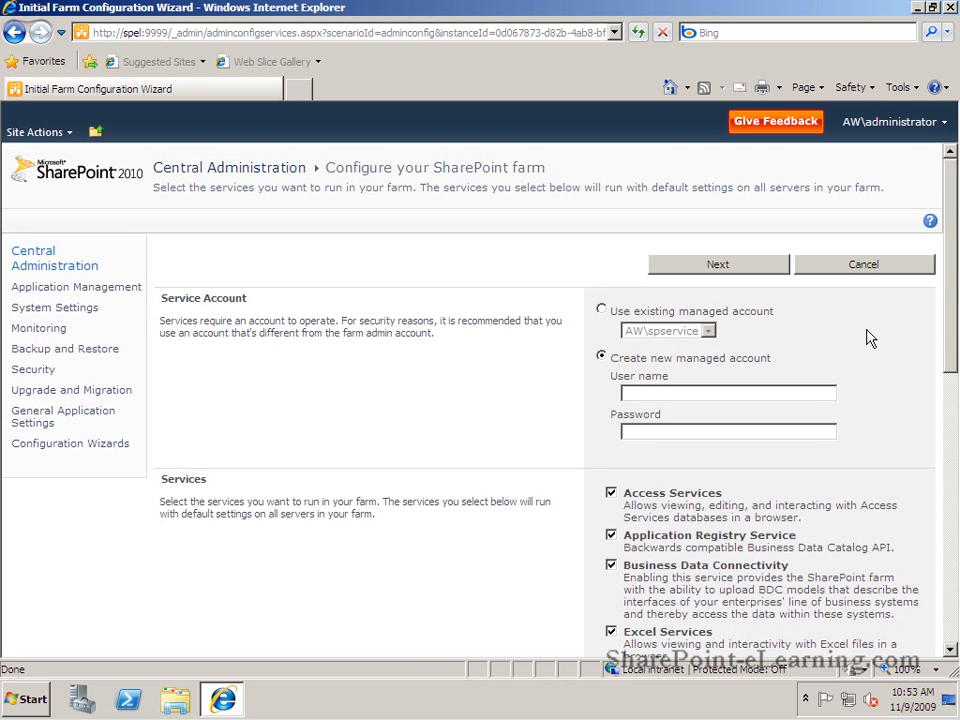
pyautogui.click(601, 310)
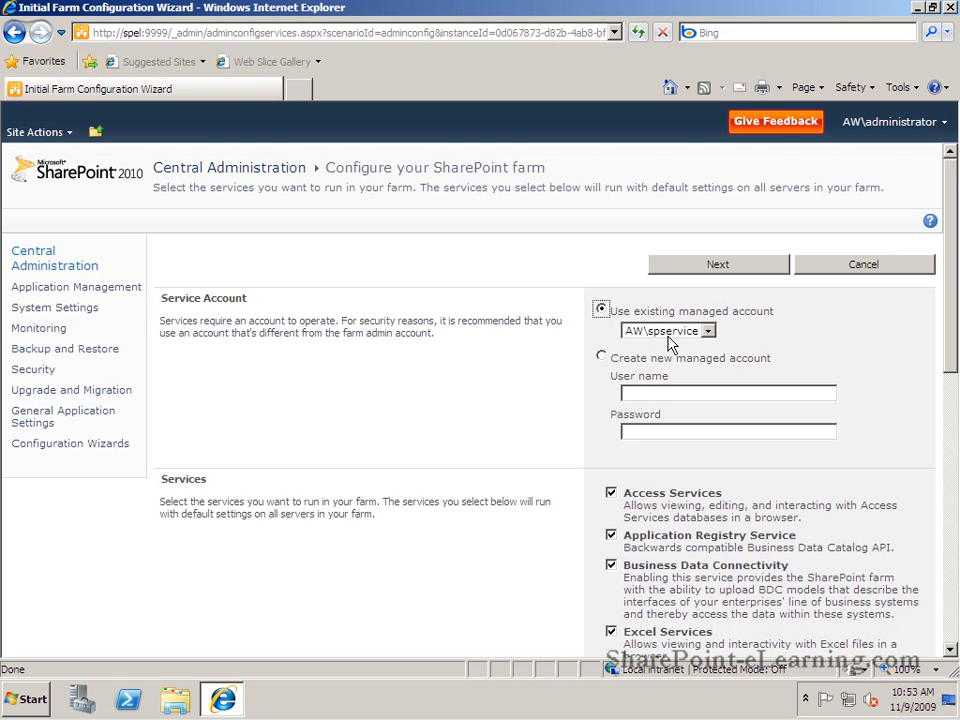
pyautogui.scroll(-3)
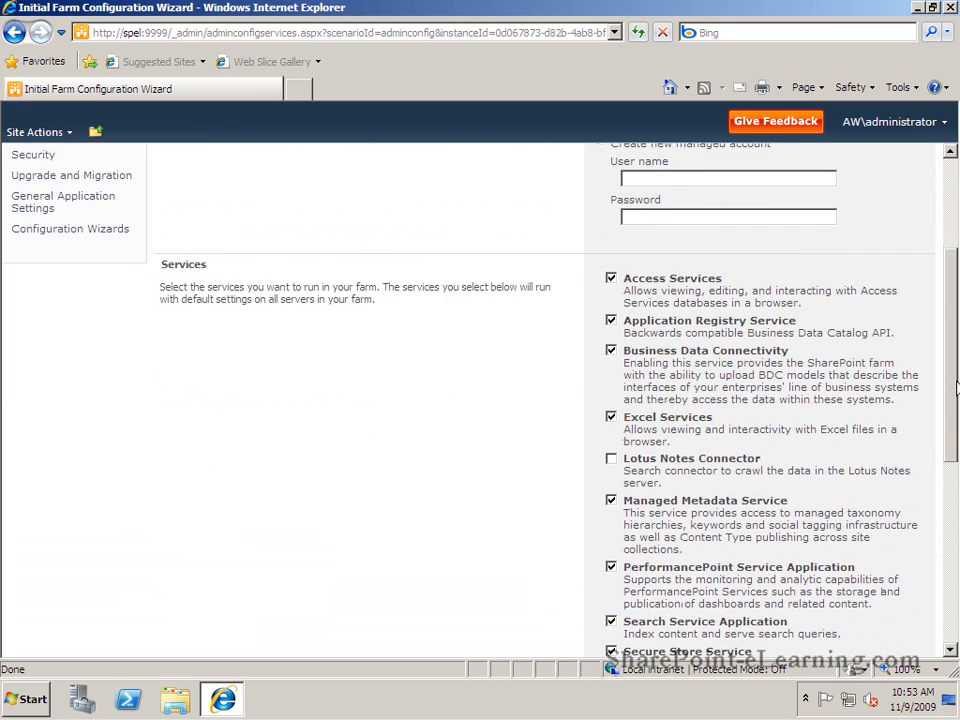
pyautogui.scroll(-3)
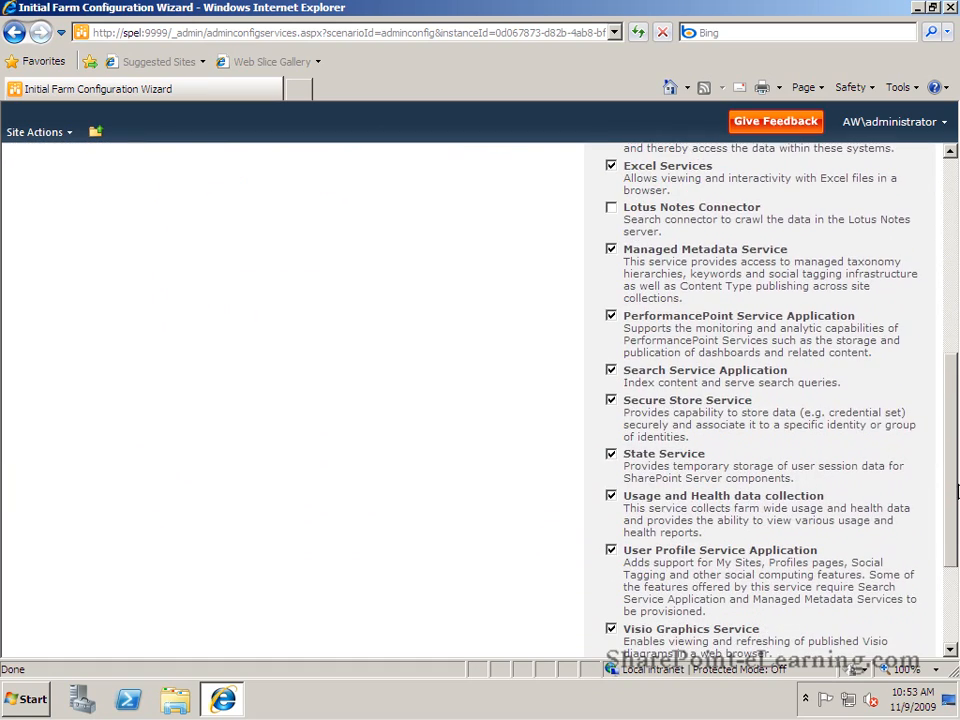
pyautogui.scroll(-3)
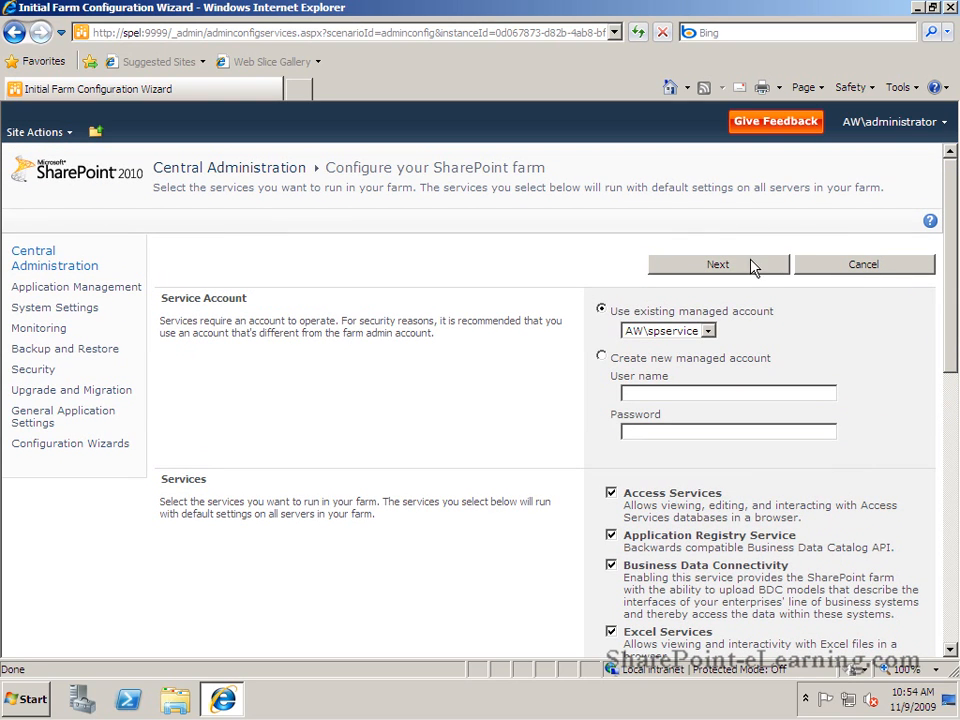
pyautogui.click(717, 264)
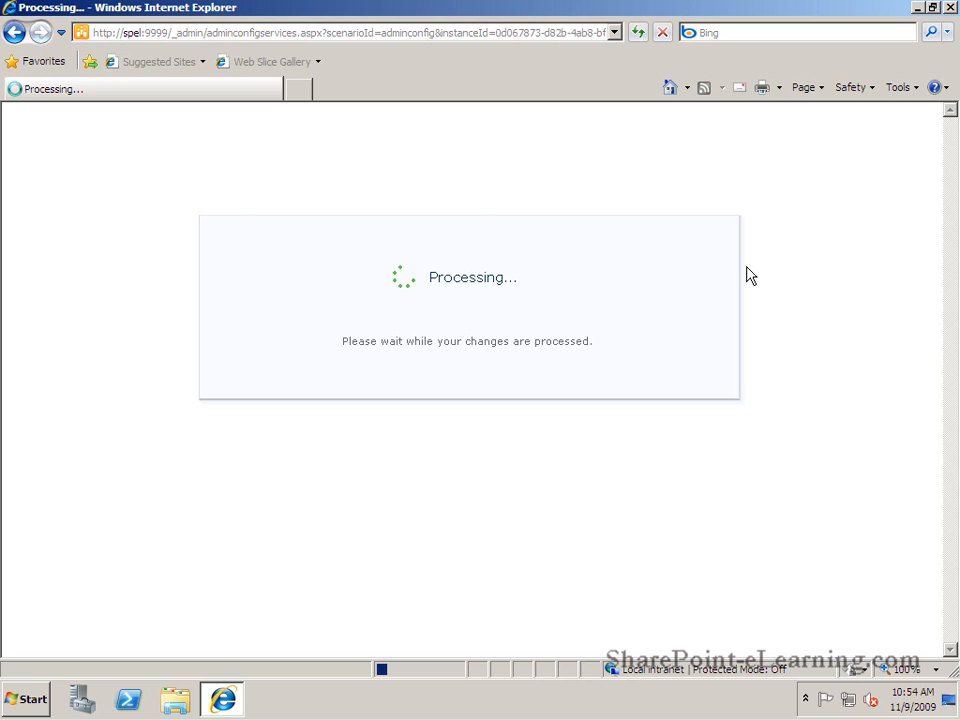
pyautogui.moveTo(743, 217)
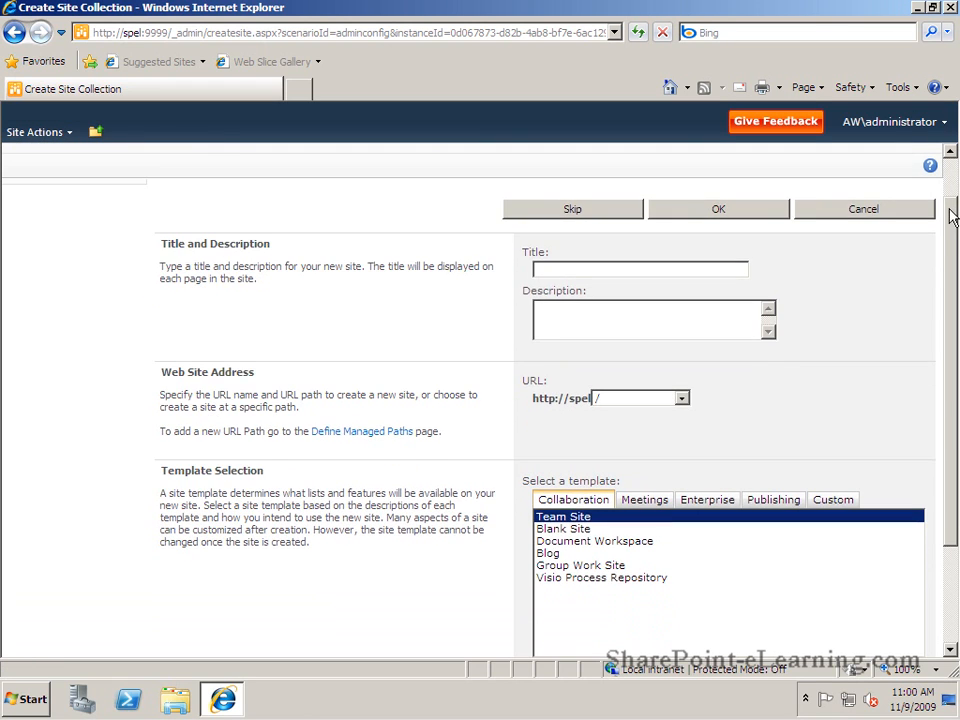
# Enter 'SharePoint eLearning' as the site collection title
pyautogui.scroll(-3)
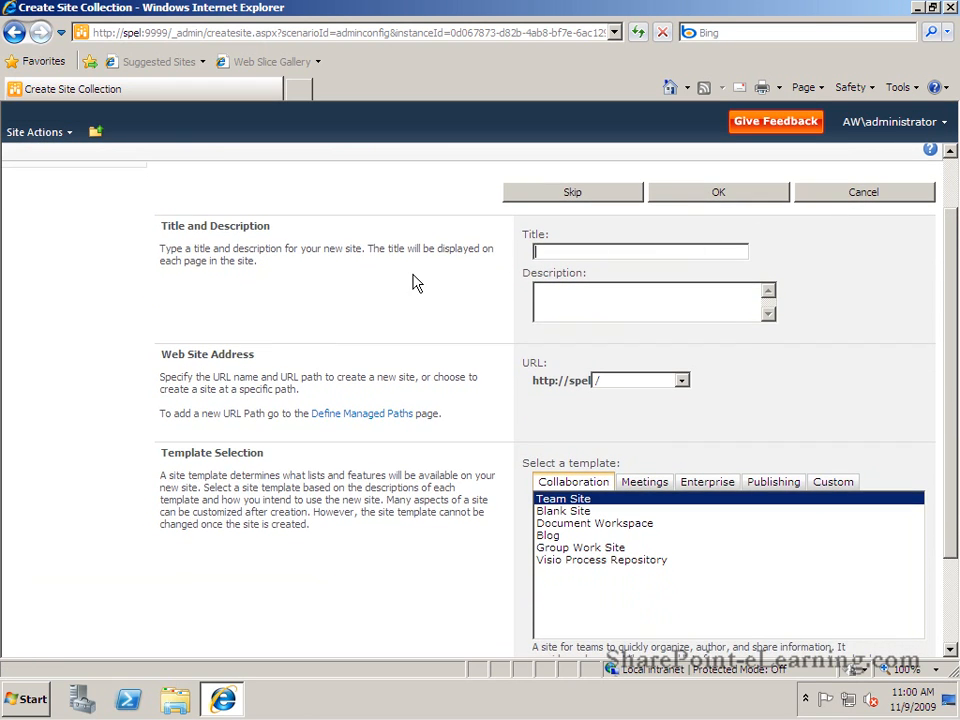
pyautogui.write('SharePoint eLearning')
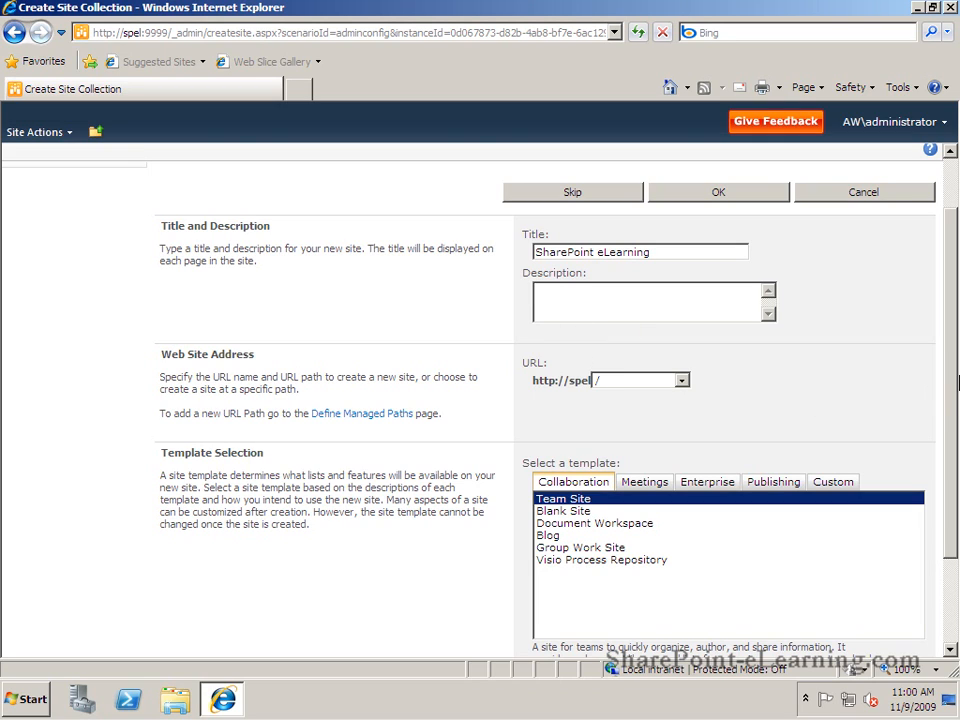
pyautogui.scroll(-3)
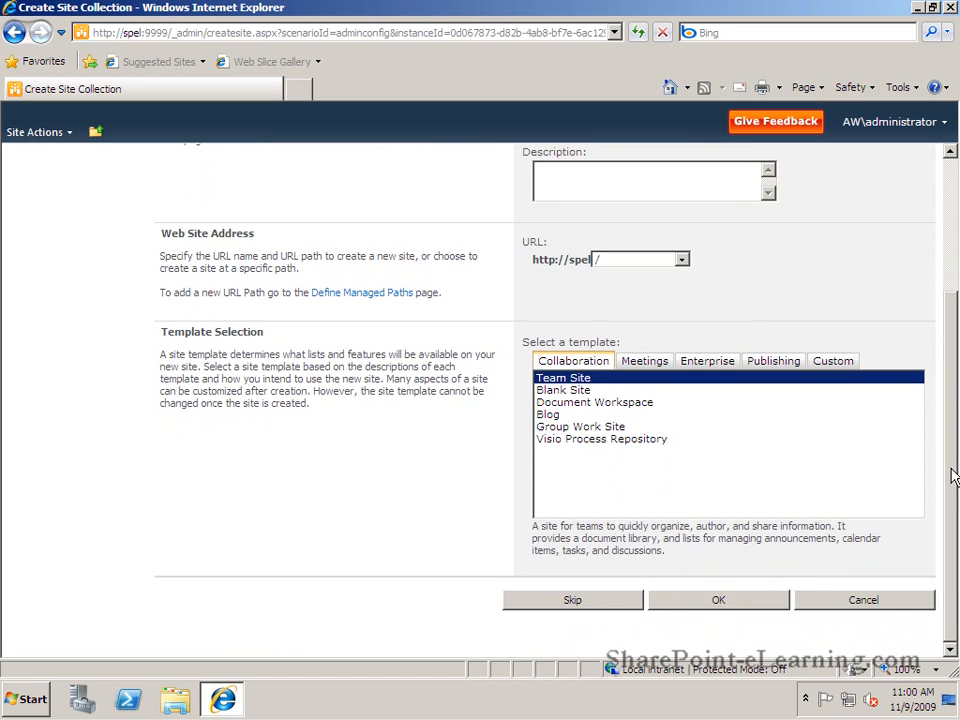
pyautogui.moveTo(600, 445)
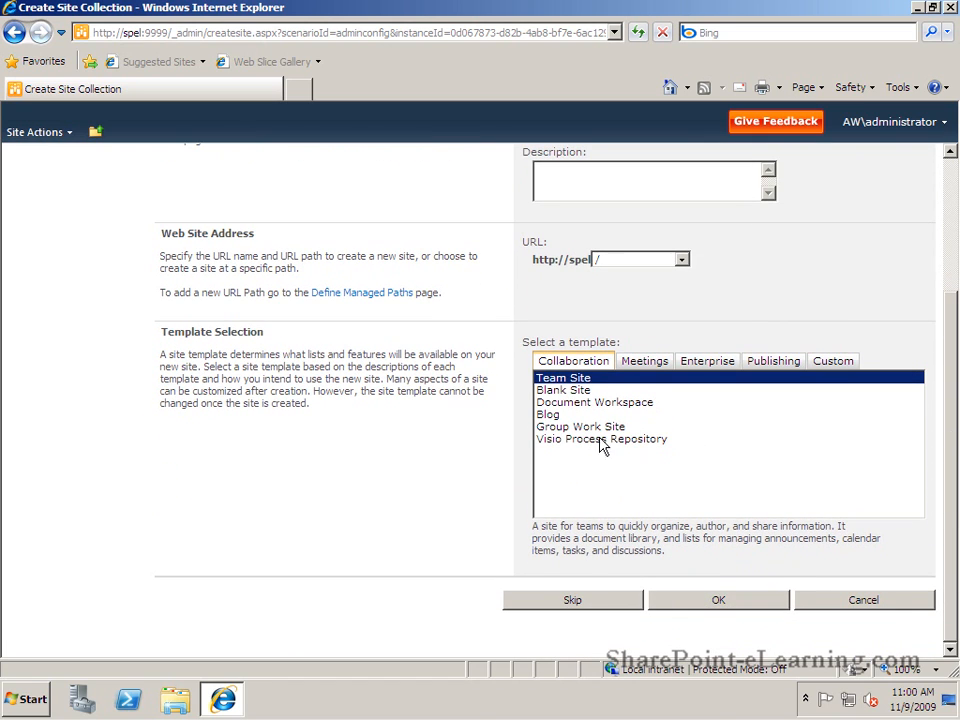
pyautogui.click(645, 360)
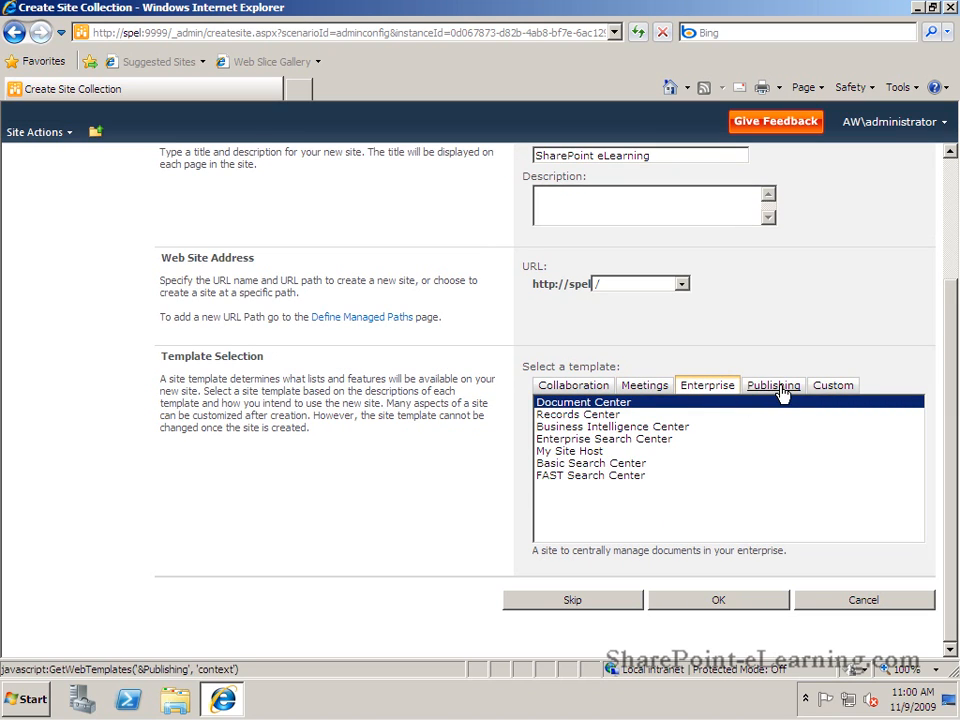
pyautogui.click(773, 385)
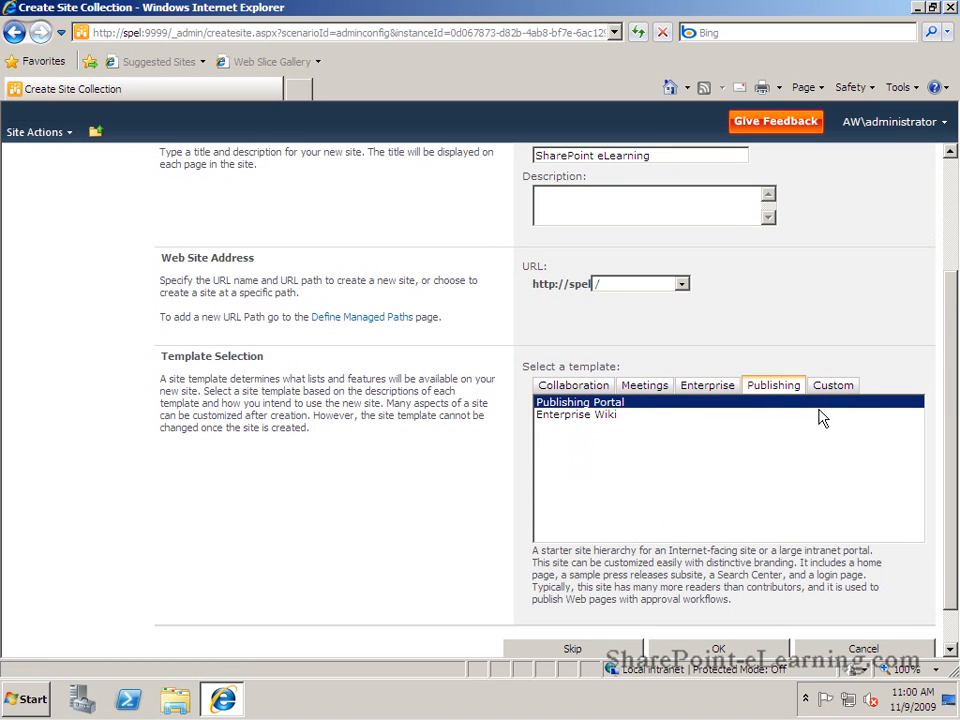
pyautogui.click(833, 385)
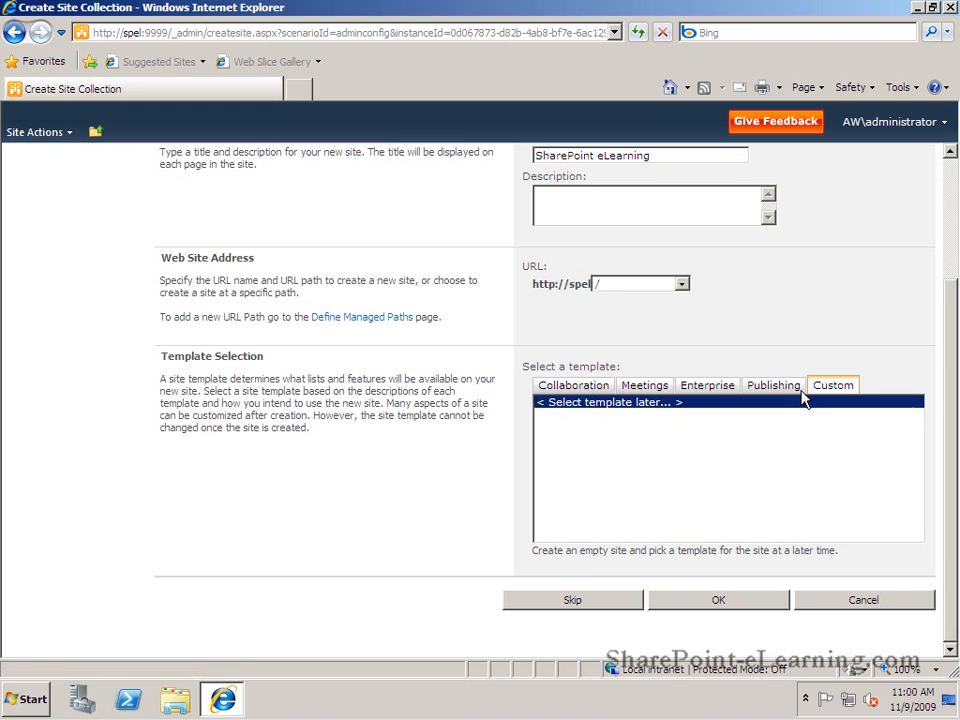
pyautogui.click(573, 385)
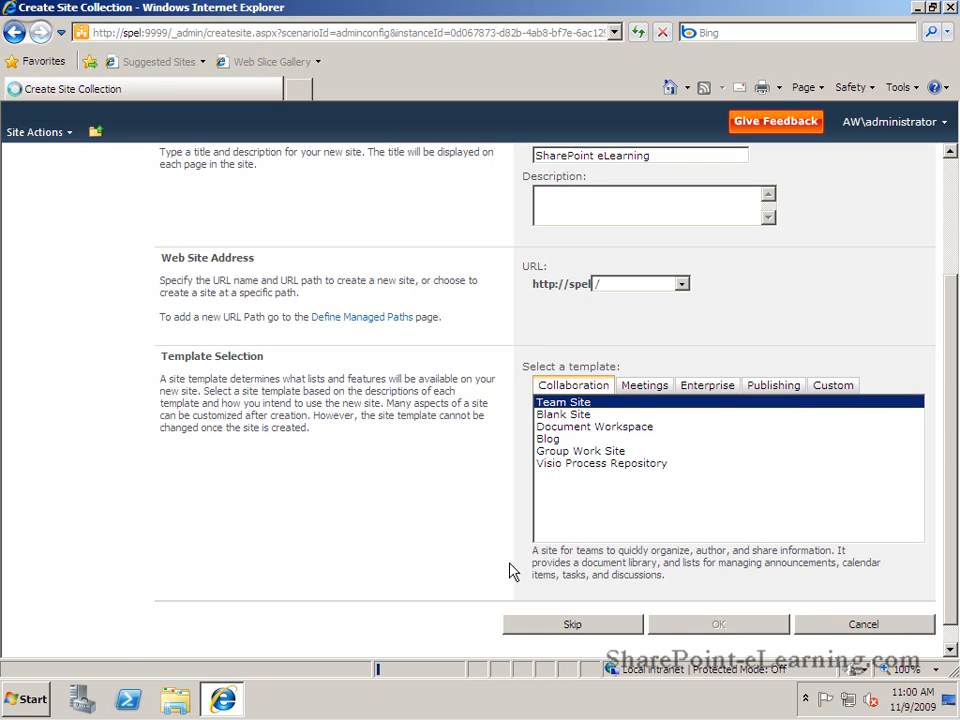
pyautogui.click(718, 624)
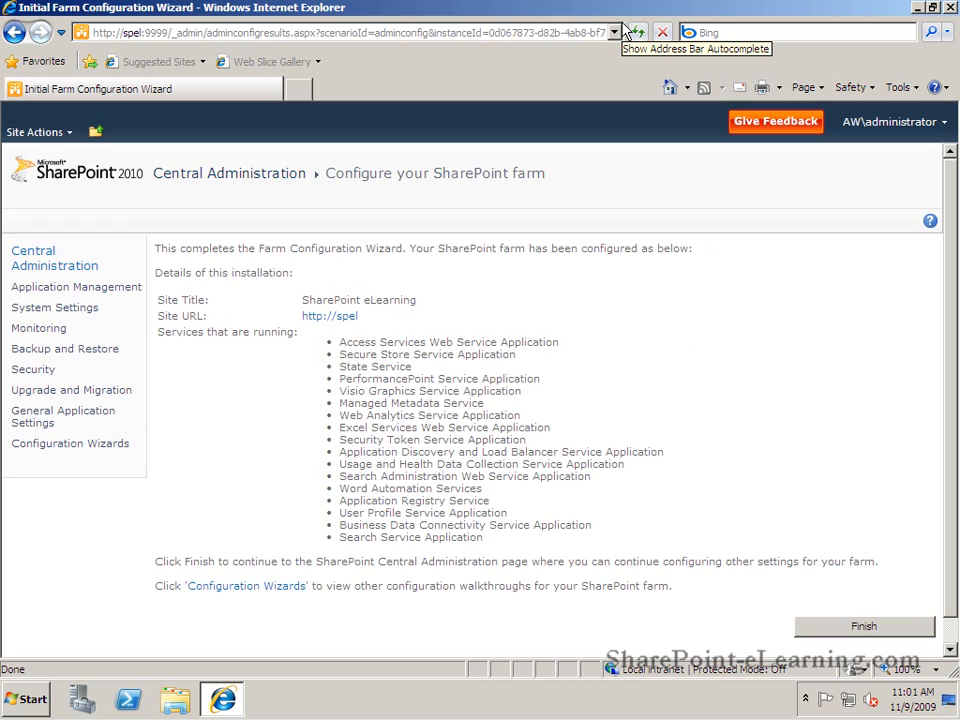
pyautogui.moveTo(420, 278)
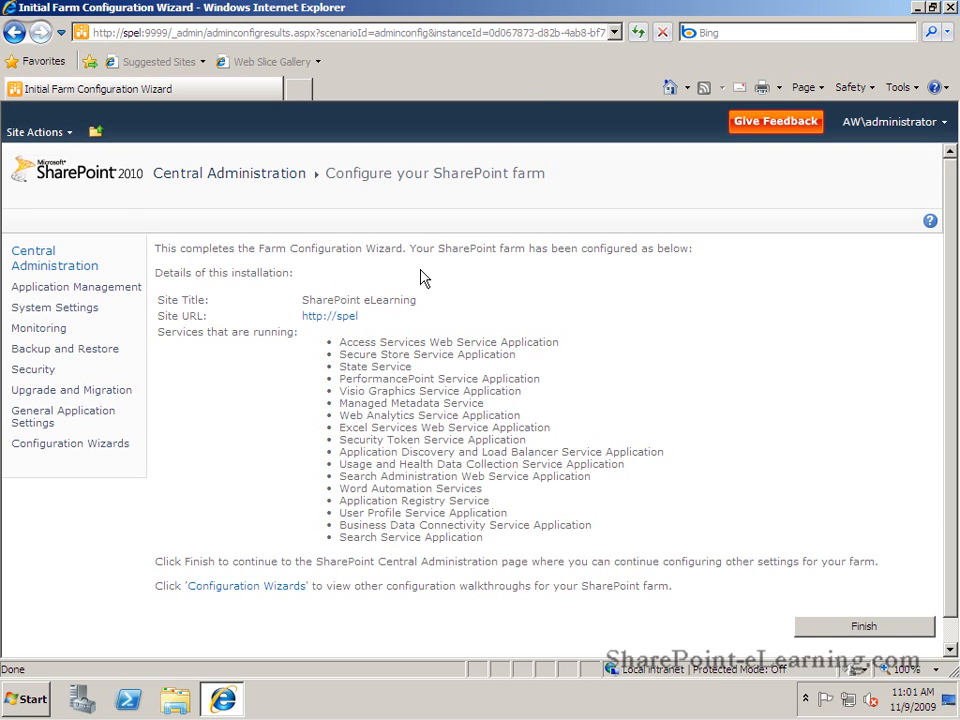
pyautogui.moveTo(458, 343)
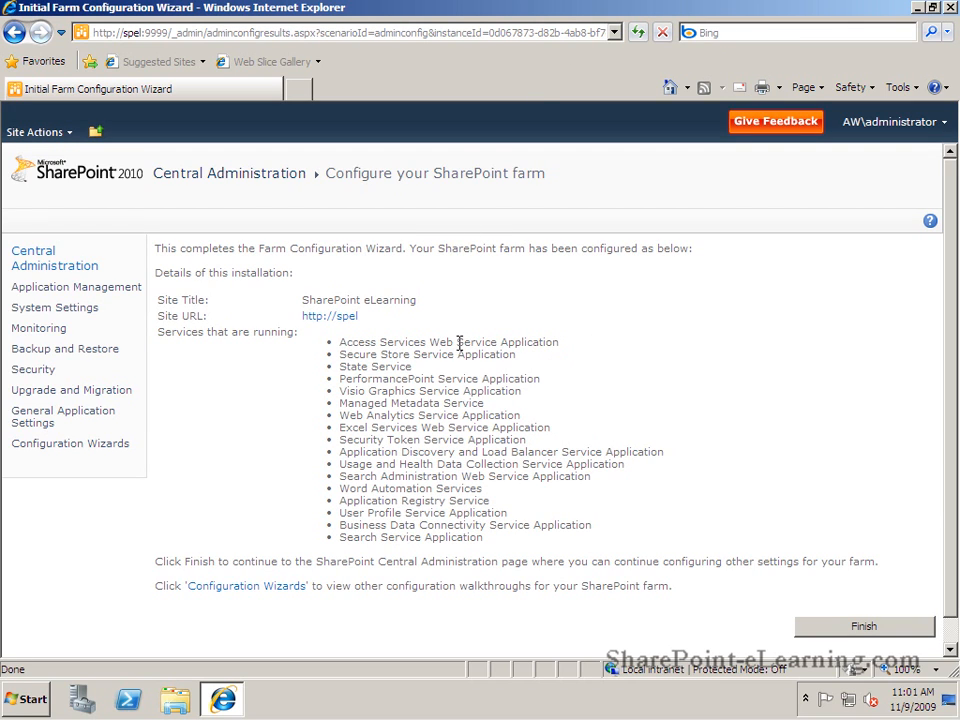
pyautogui.moveTo(663, 584)
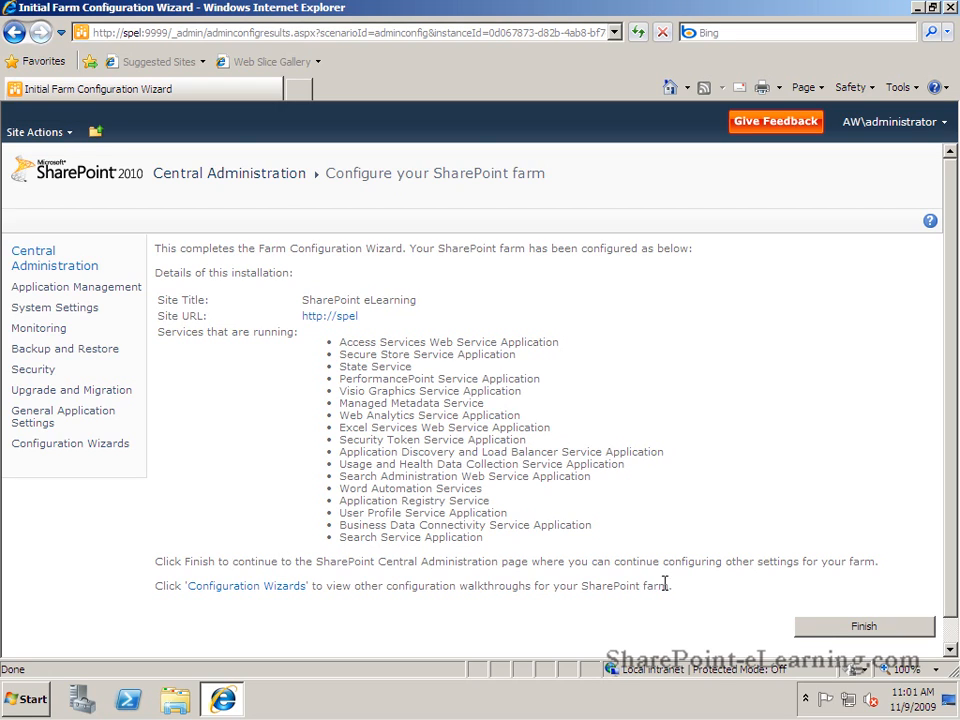
pyautogui.moveTo(835, 626)
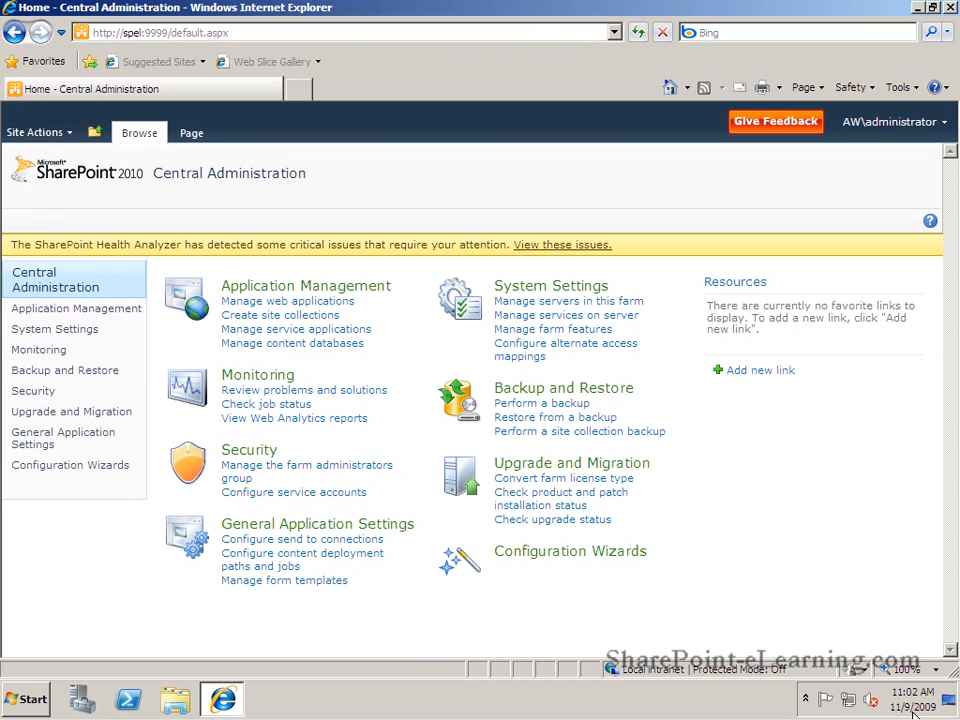
pyautogui.moveTo(888, 655)
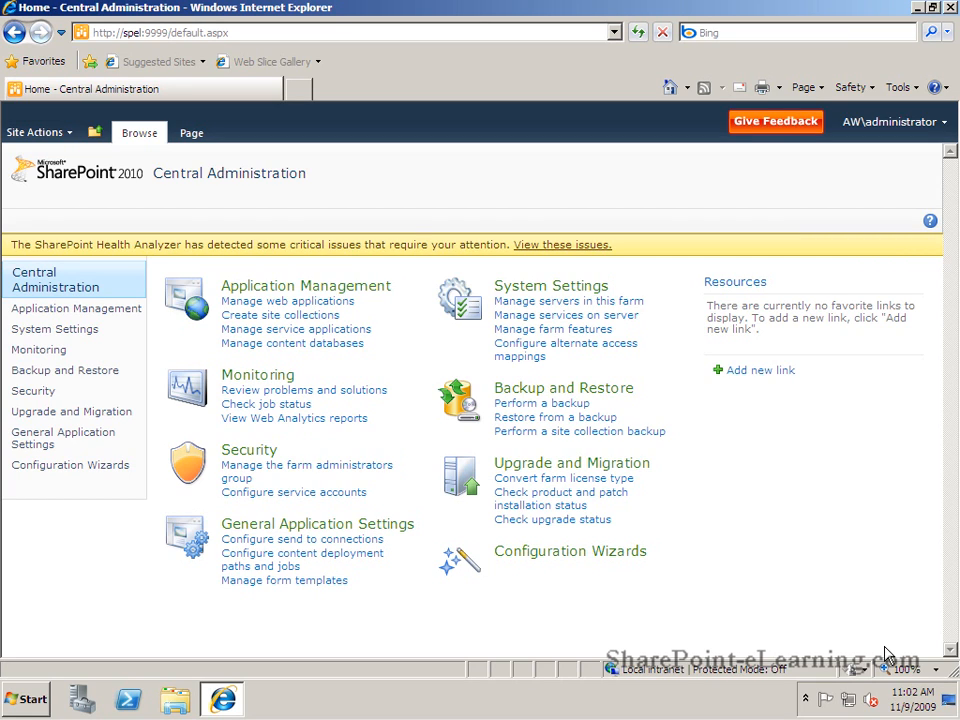
pyautogui.moveTo(803, 545)
pyautogui.write('h')
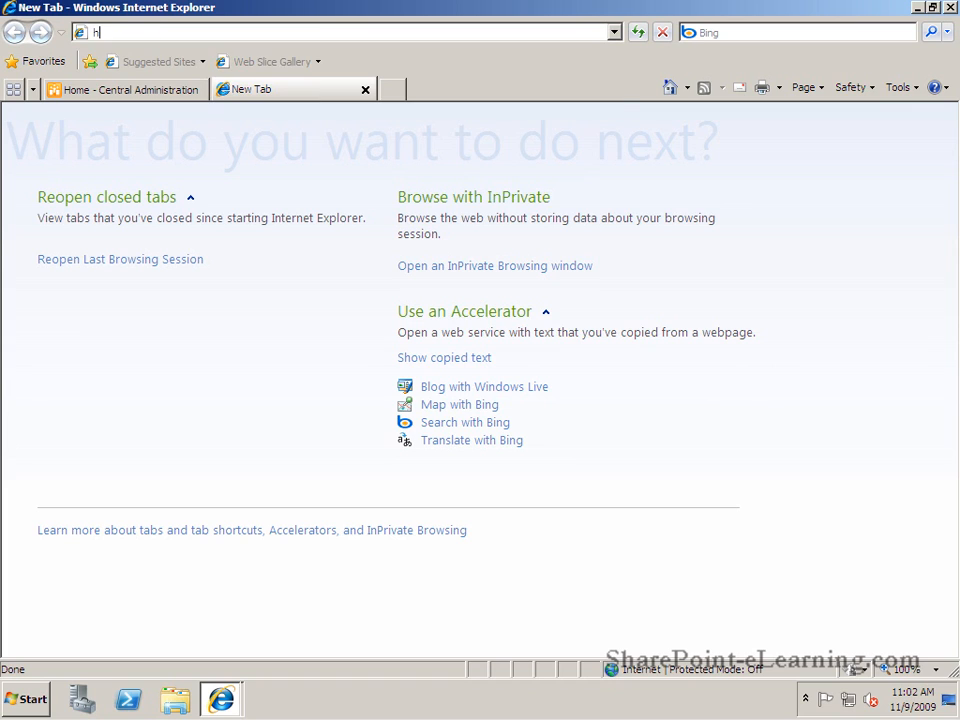
pyautogui.write('ttp://s')
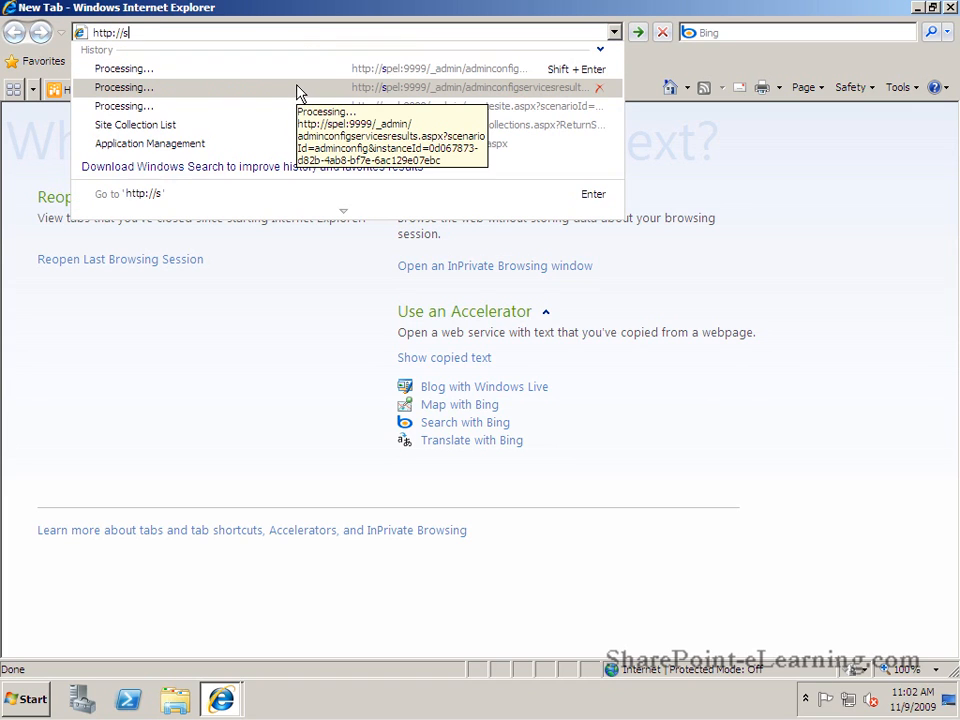
pyautogui.write('pel')
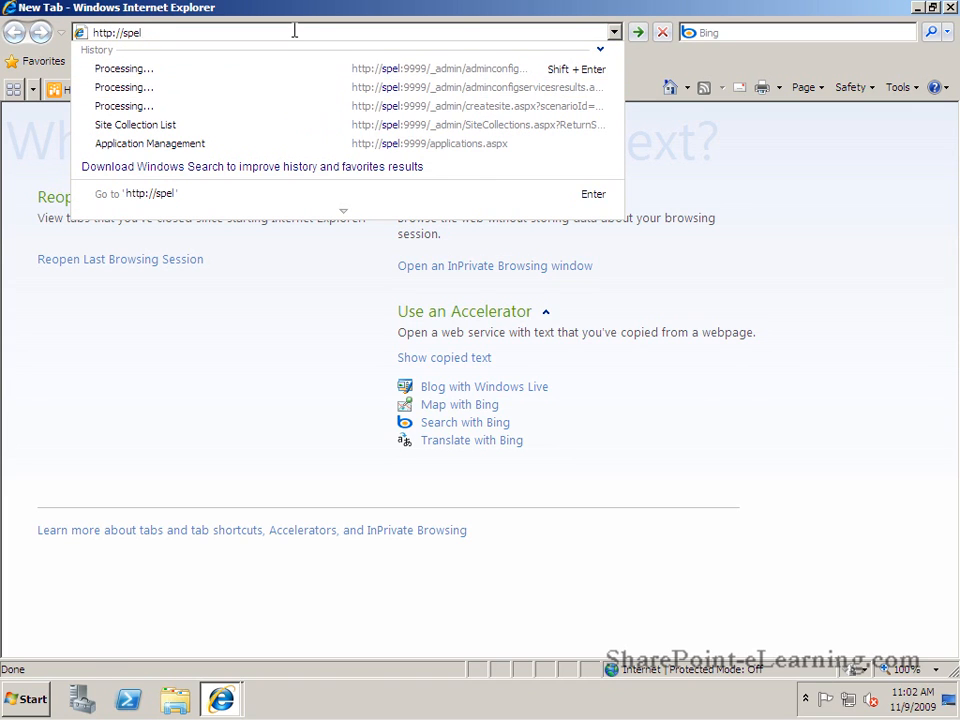
pyautogui.press('Return')
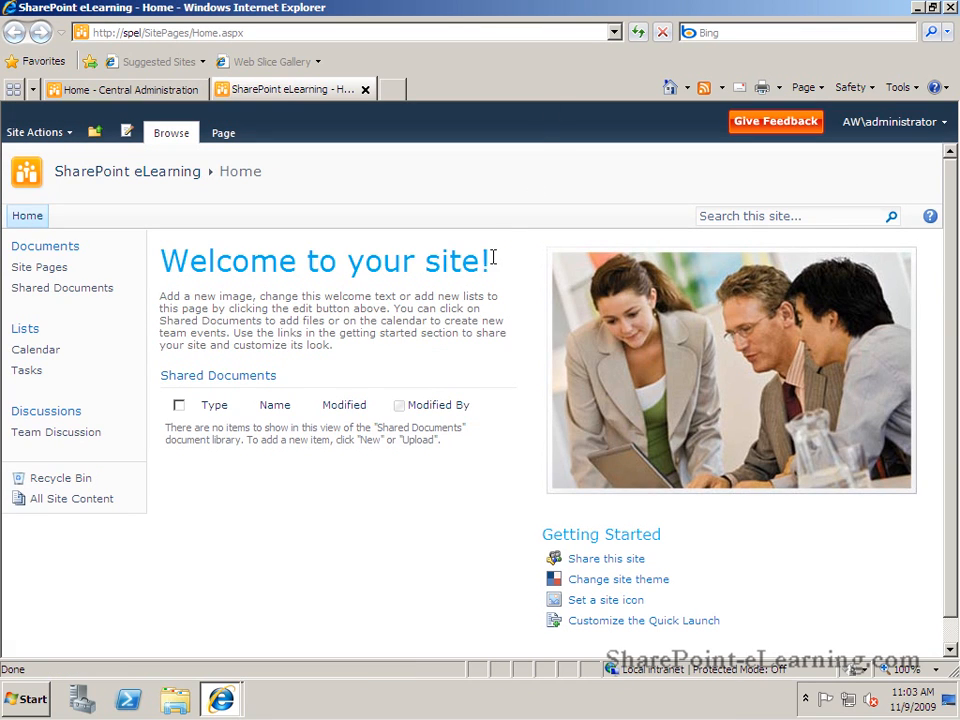
pyautogui.moveTo(222, 205)
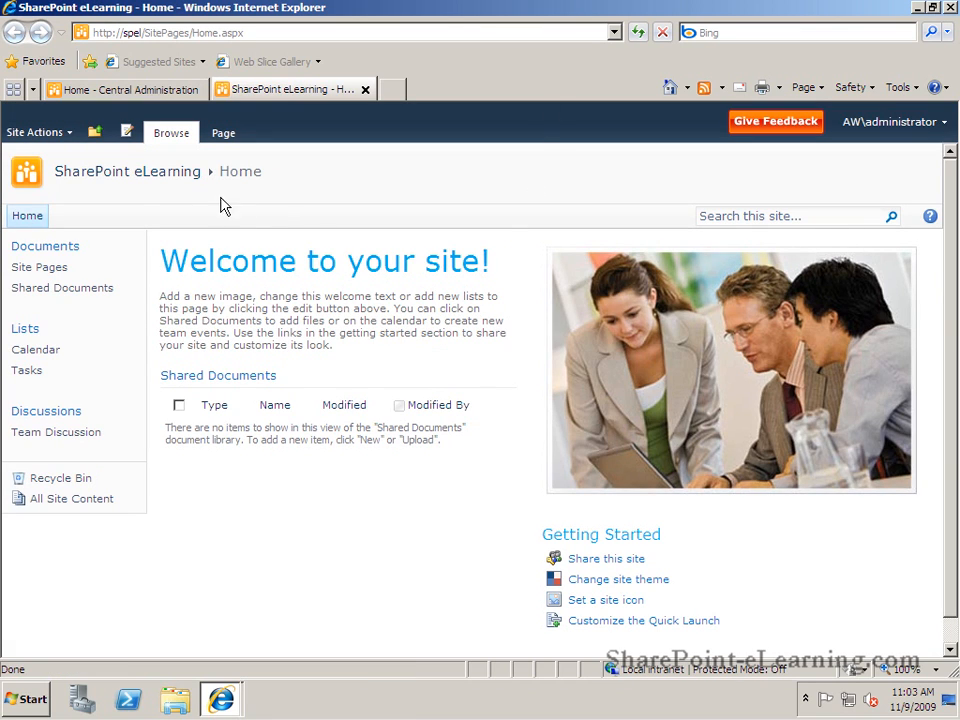
pyautogui.moveTo(235, 171)
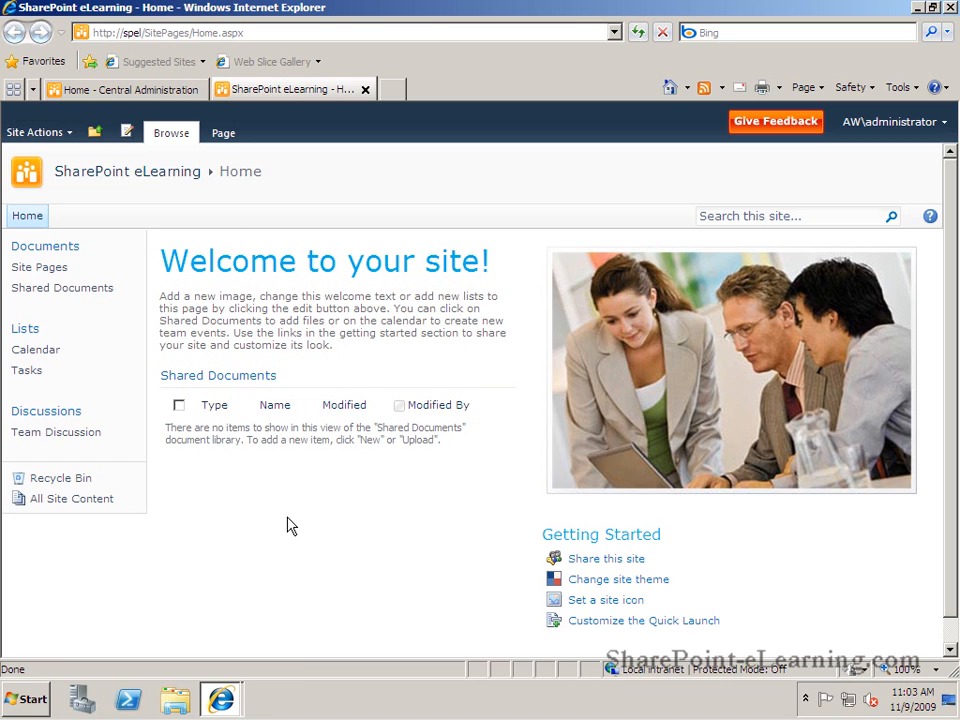
pyautogui.moveTo(309, 517)
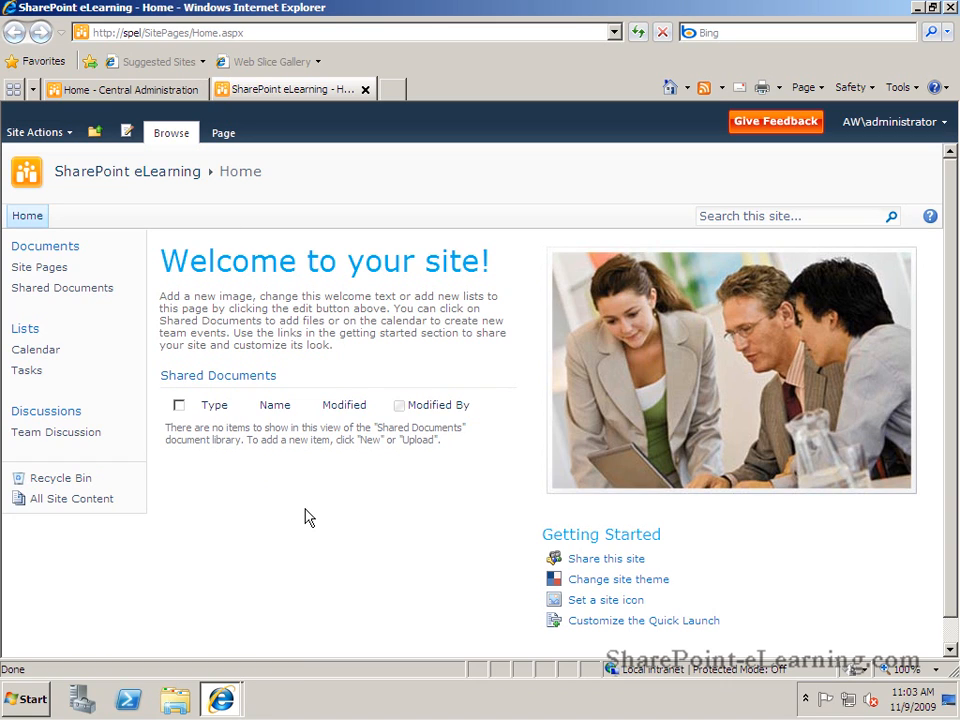